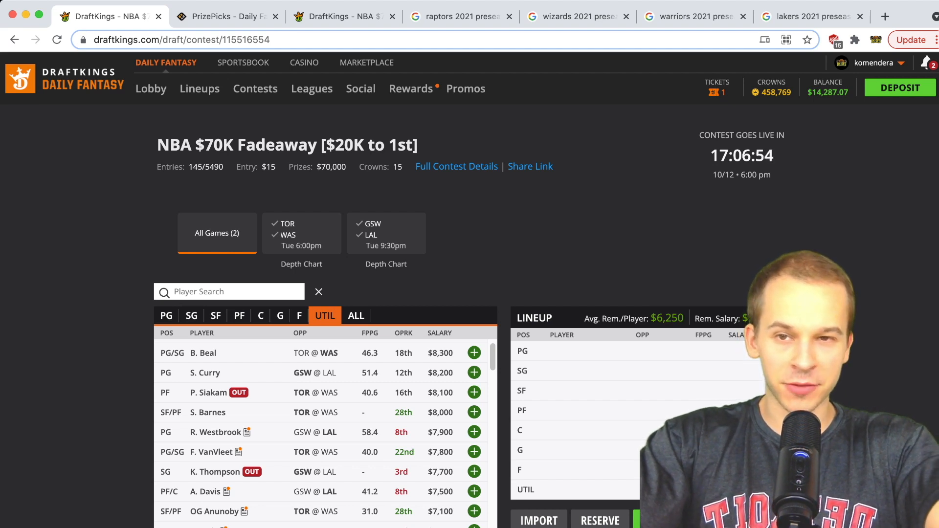
Step: Review the PrizePicks NBA projections and switch back to fantasy score projections
left_click(225, 16)
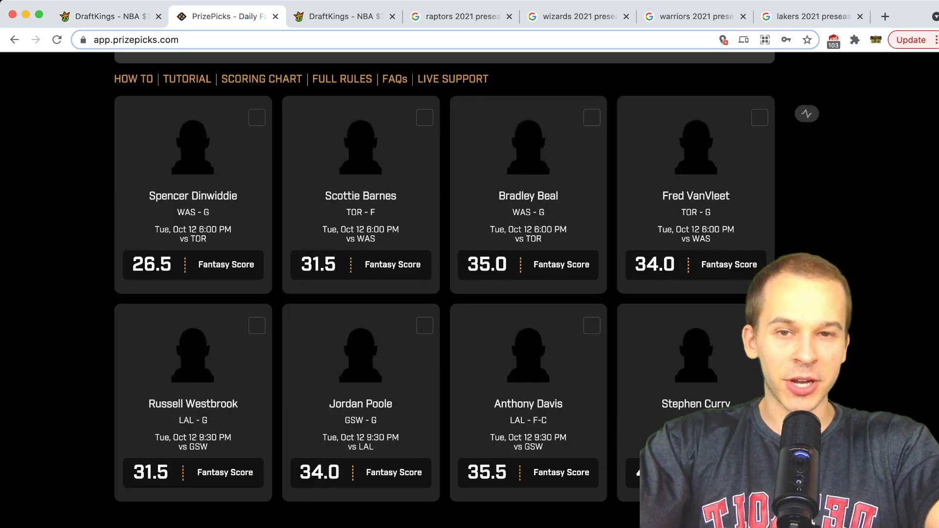
scroll("up", 3)
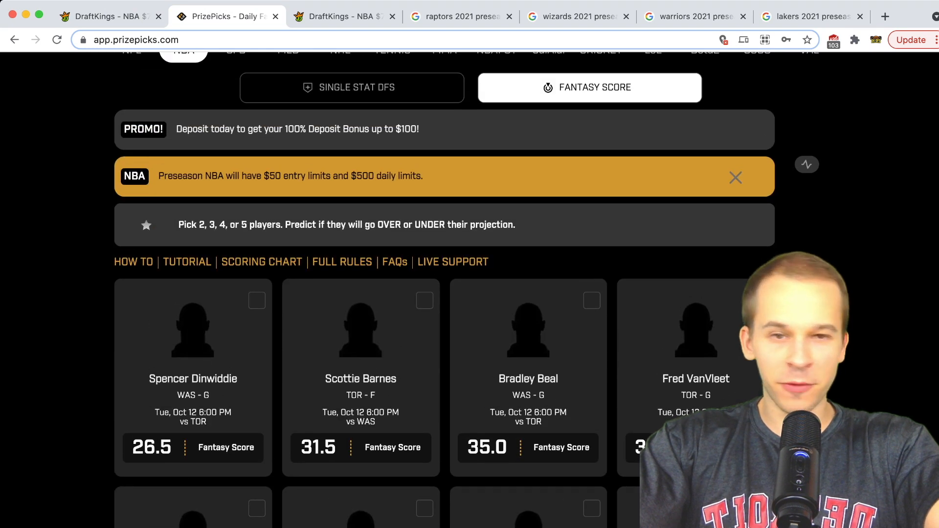
scroll("up", 3)
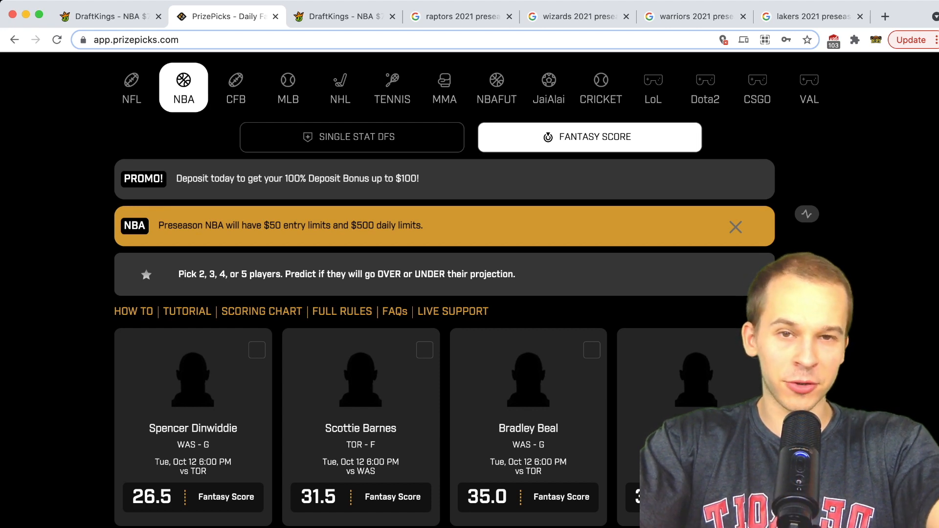
scroll("down", 3)
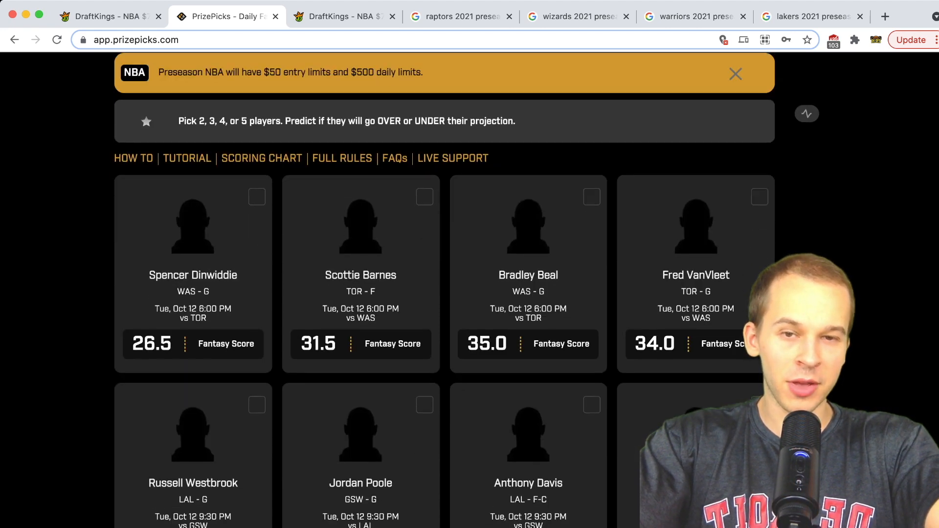
scroll("up", 3)
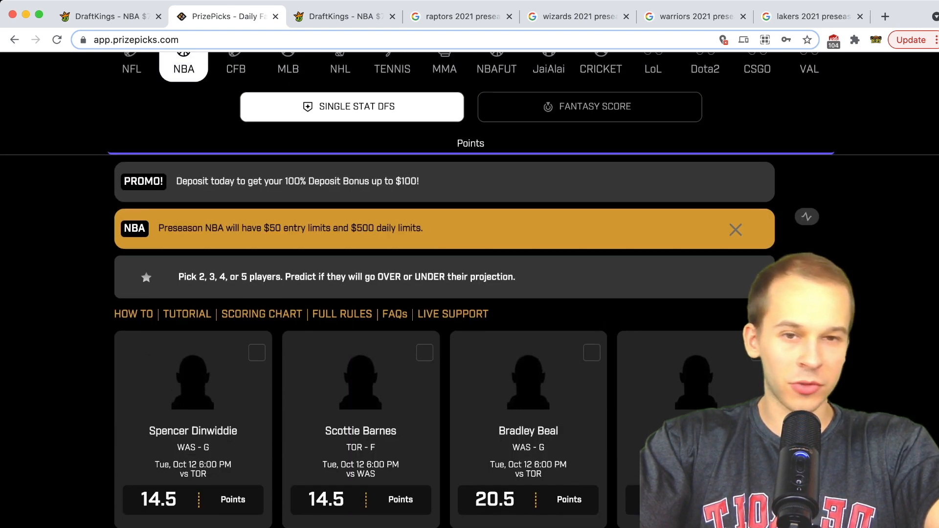
left_click(589, 106)
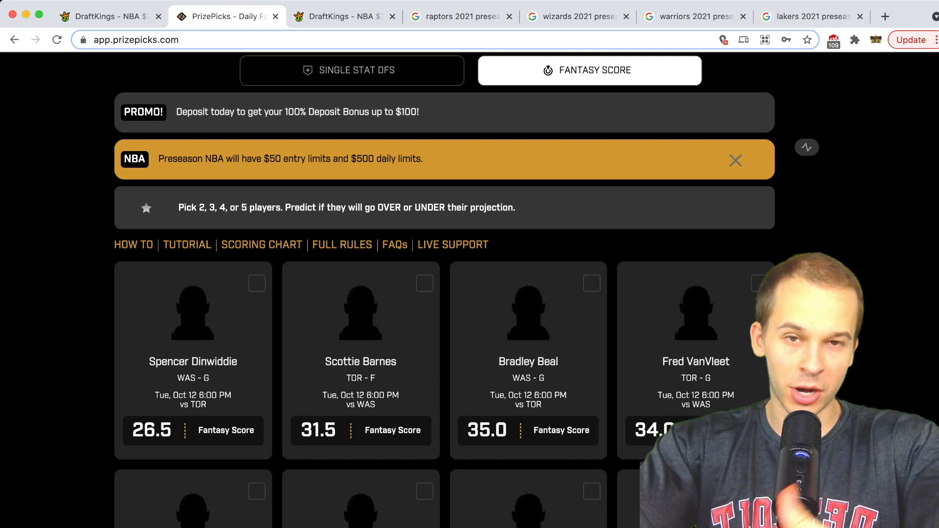
Step: Scan through the projections list, then return to the DraftKings contest draft page
scroll("down", 3)
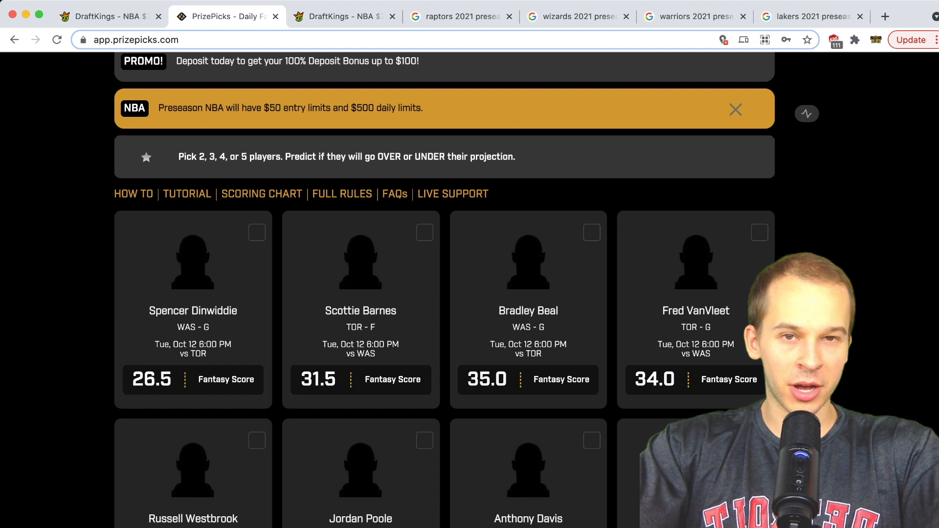
scroll("down", 3)
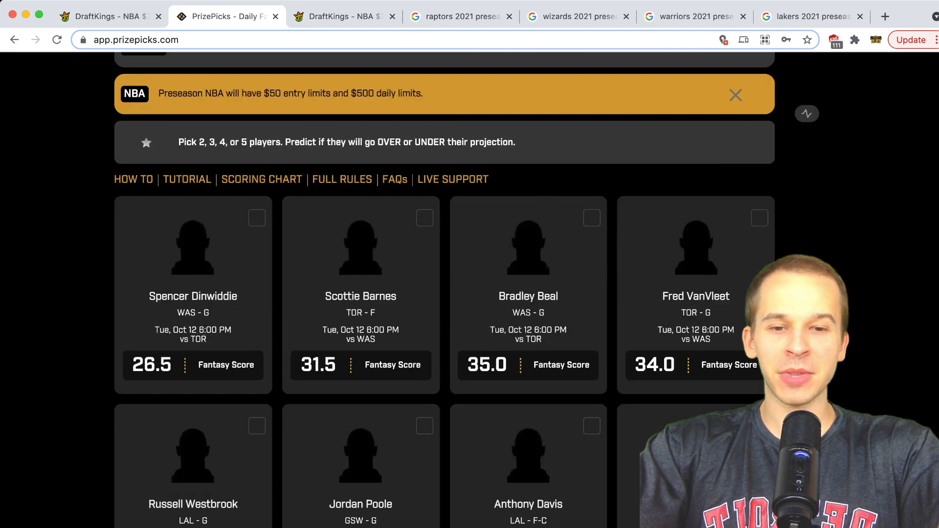
scroll("down", 3)
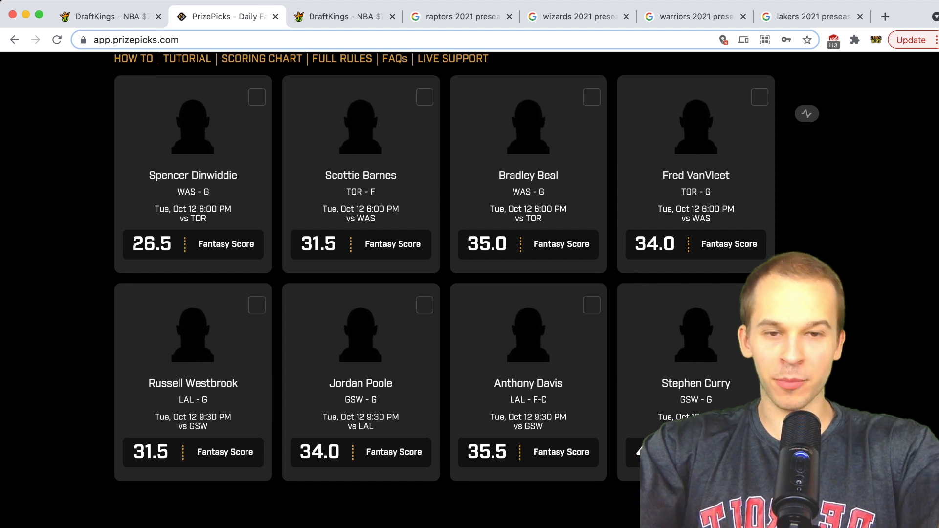
scroll("up", 3)
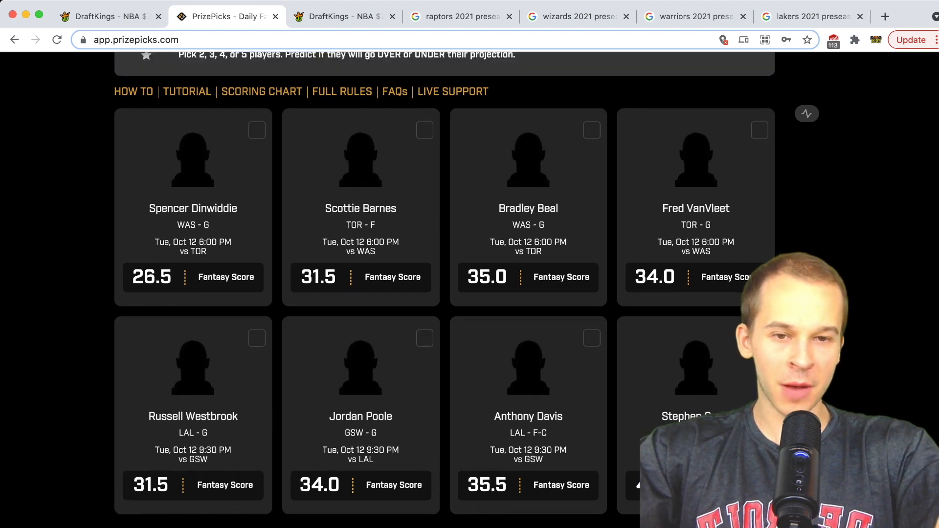
scroll("up", 3)
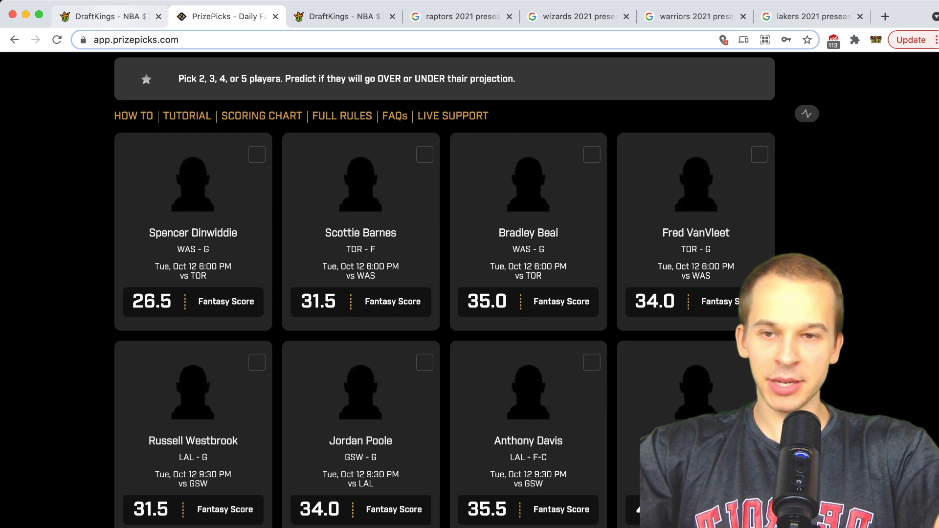
left_click(108, 17)
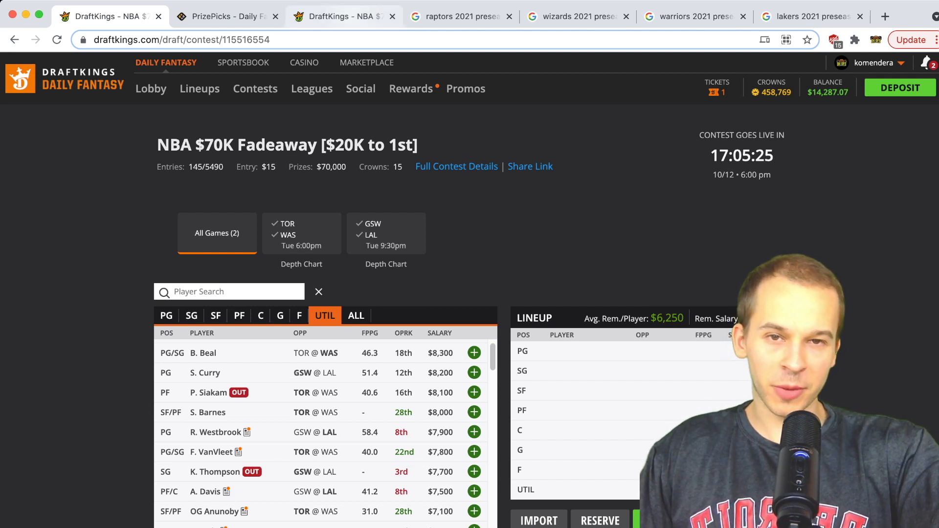
Step: Review the previous contest lineup's results in the gamecenter
left_click(339, 17)
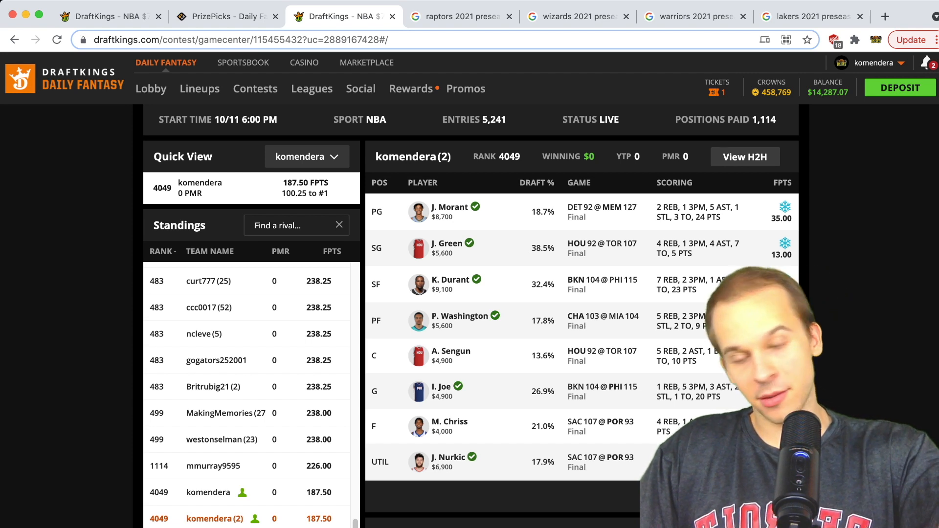
scroll("down", 3)
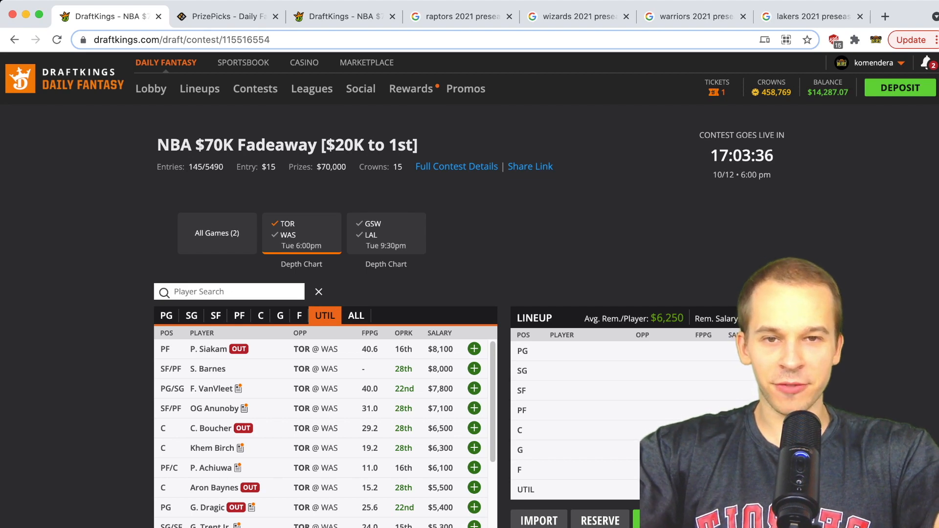
left_click(458, 17)
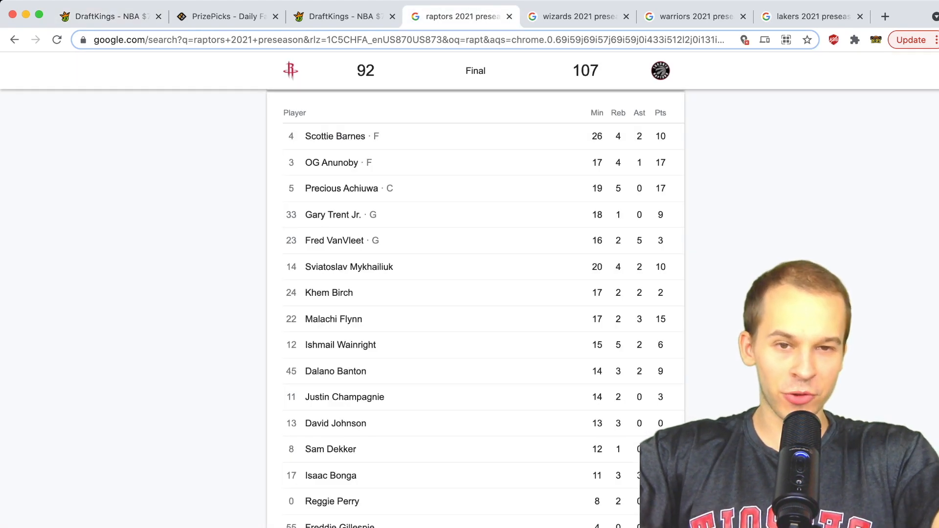
scroll("up", 3)
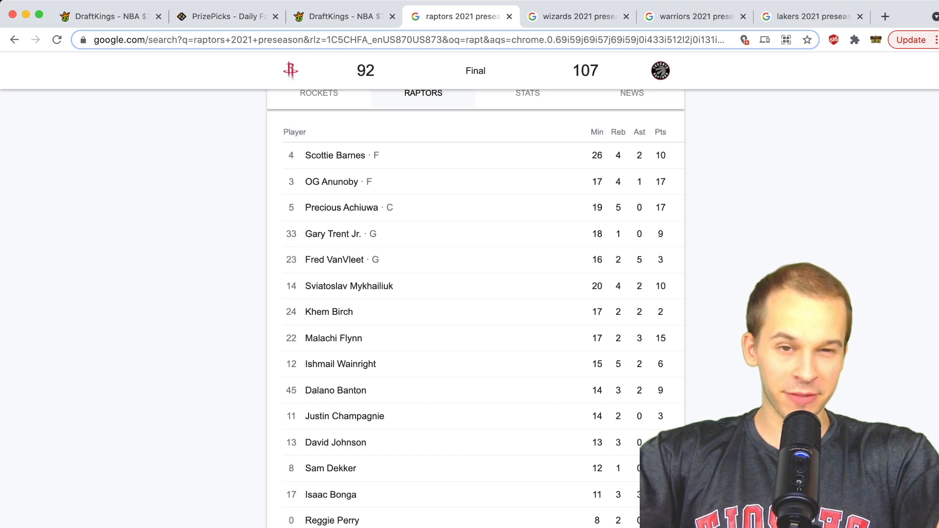
scroll("down", 3)
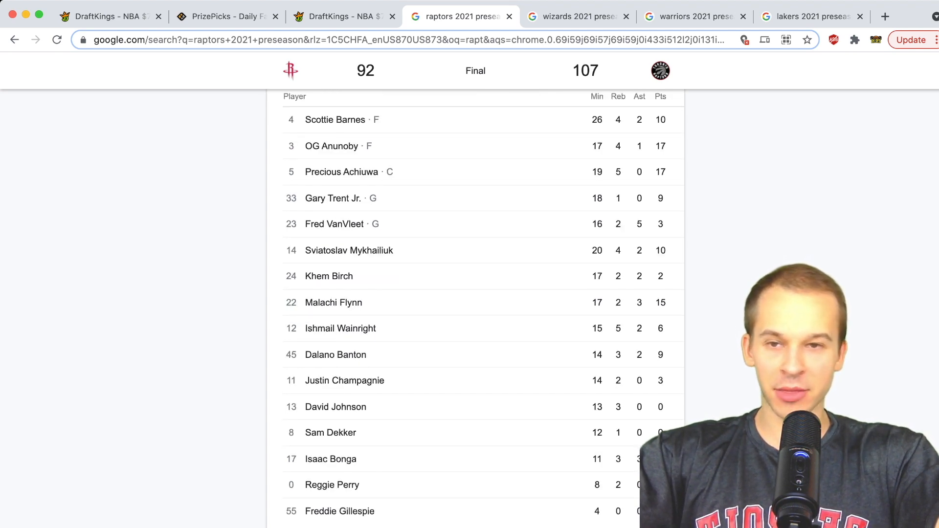
left_click(108, 16)
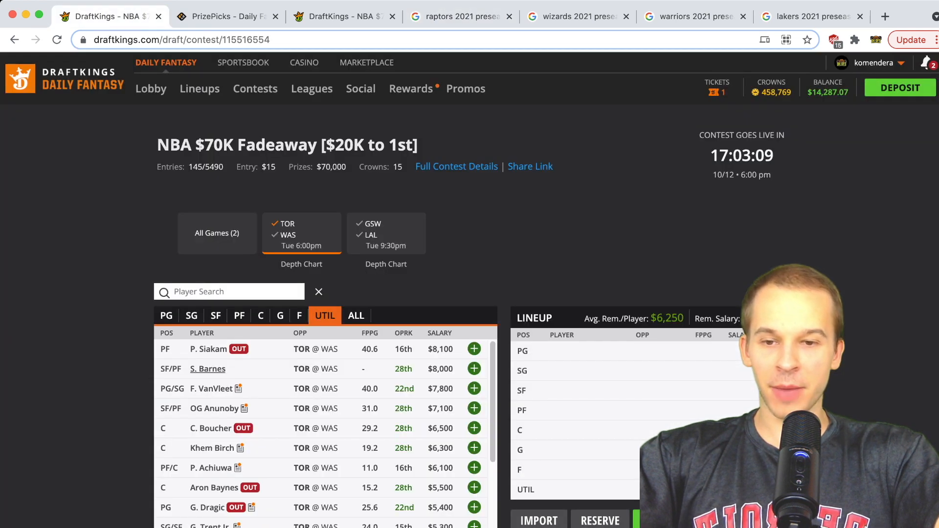
Step: Check Scottie Barnes's player details against the Raptors preseason box score
scroll("down", 3)
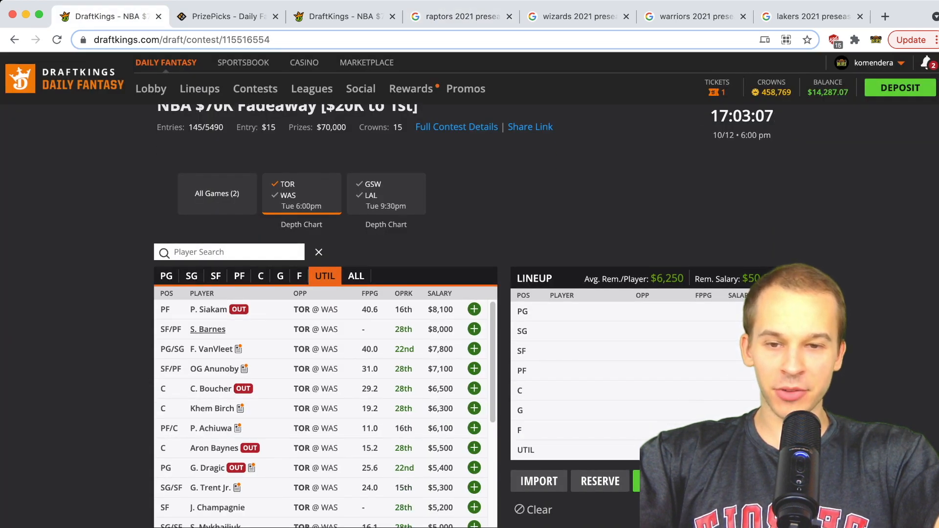
left_click(207, 329)
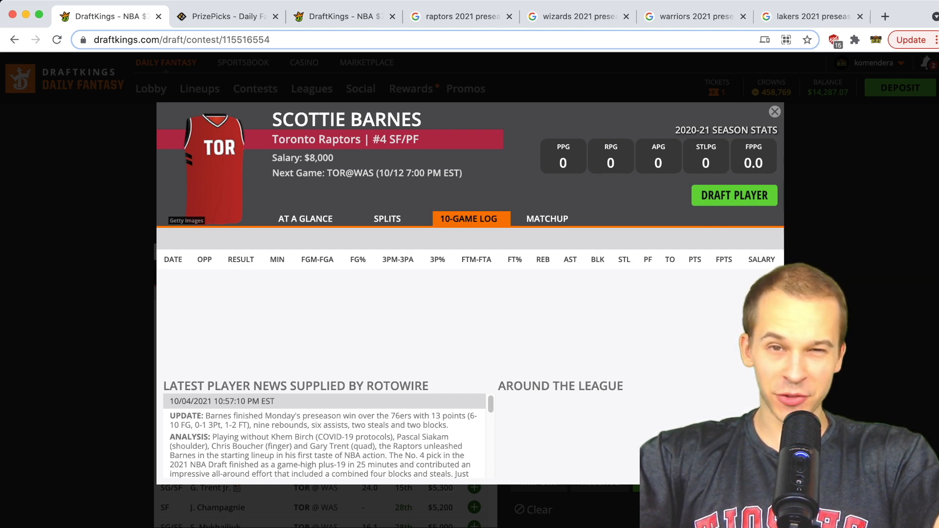
left_click(775, 112)
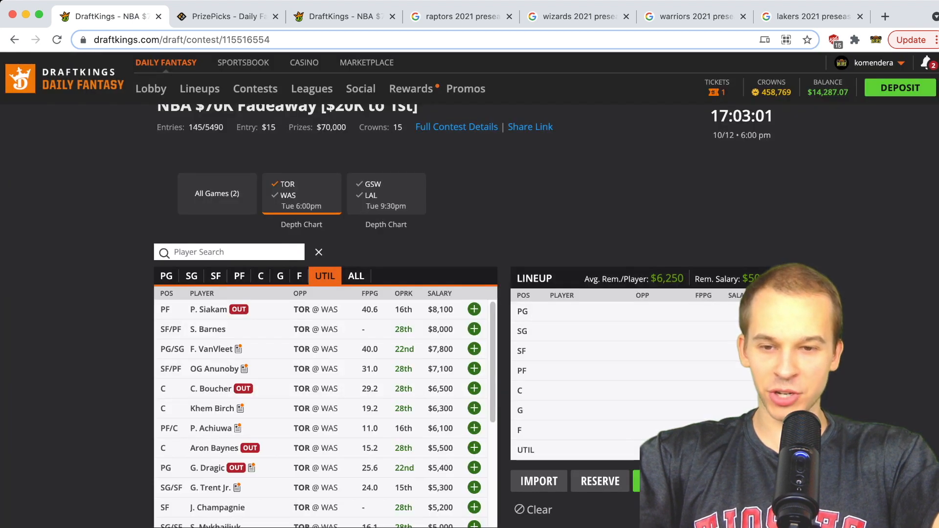
scroll("down", 3)
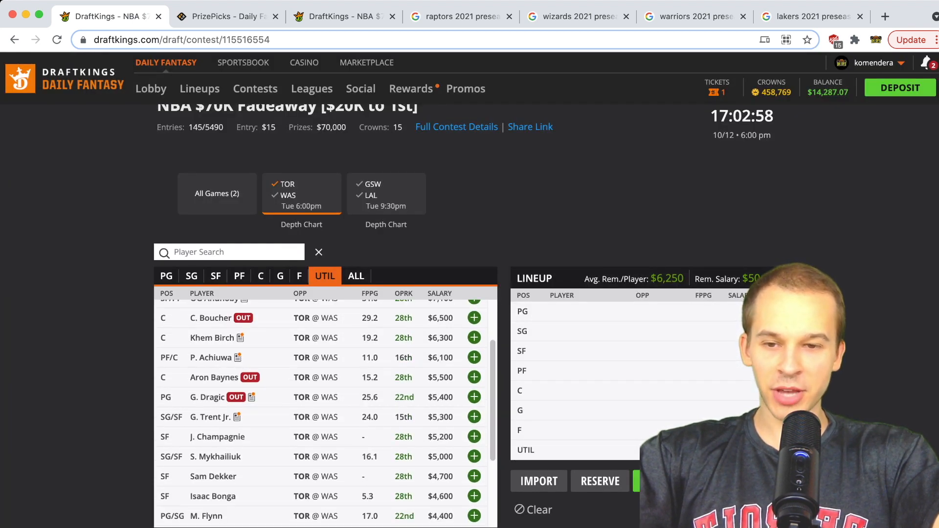
left_click(458, 16)
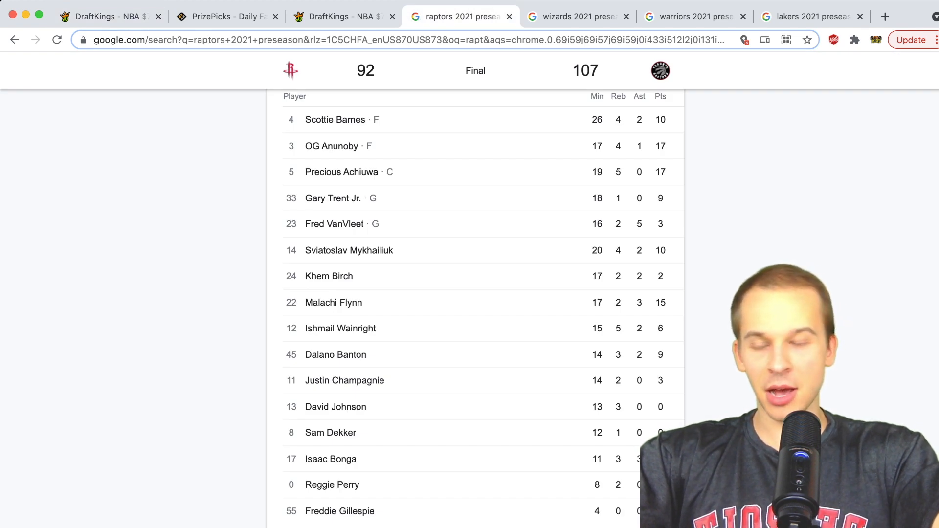
left_click(108, 16)
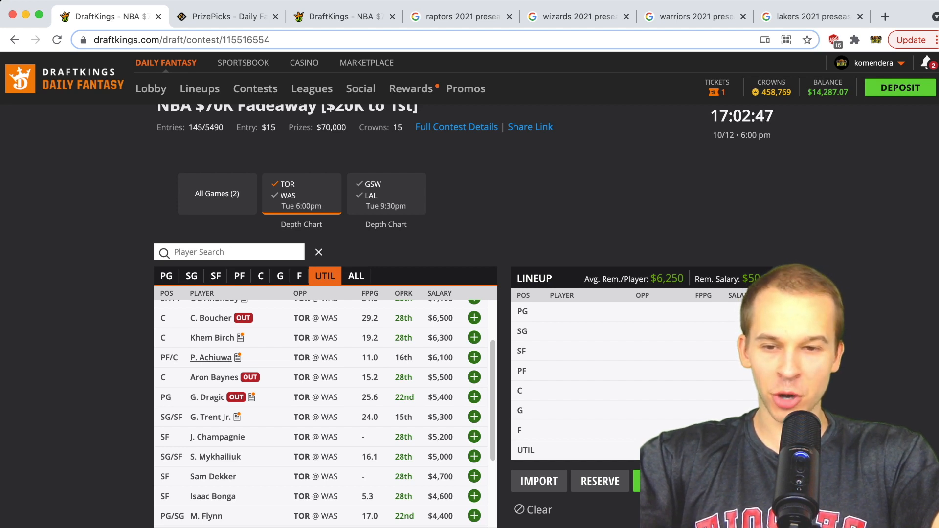
Step: Check Goran Dragic's player details against the Raptors box score
scroll("down", 3)
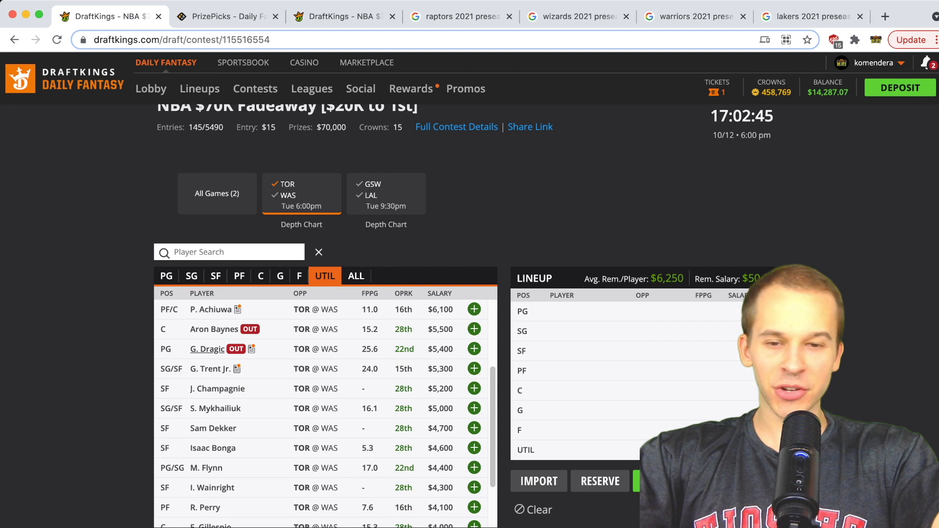
left_click(206, 348)
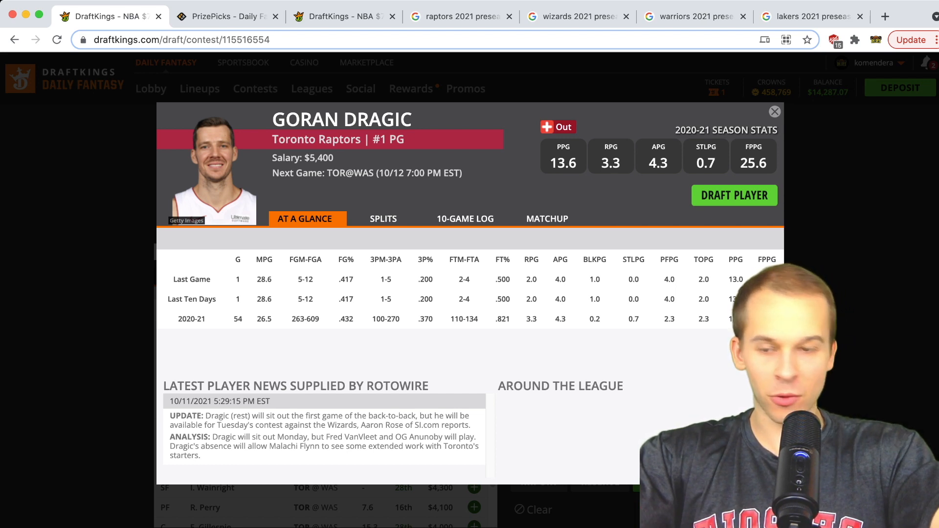
left_click(775, 112)
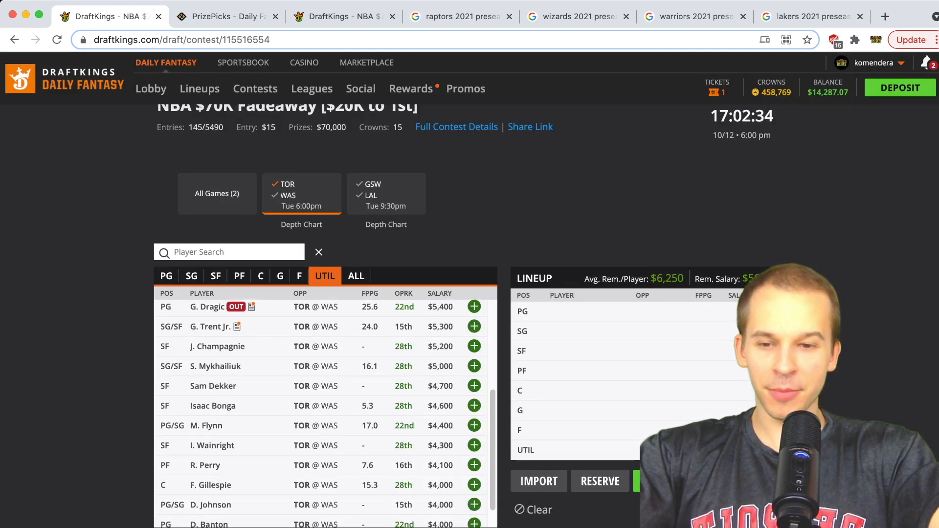
scroll("down", 3)
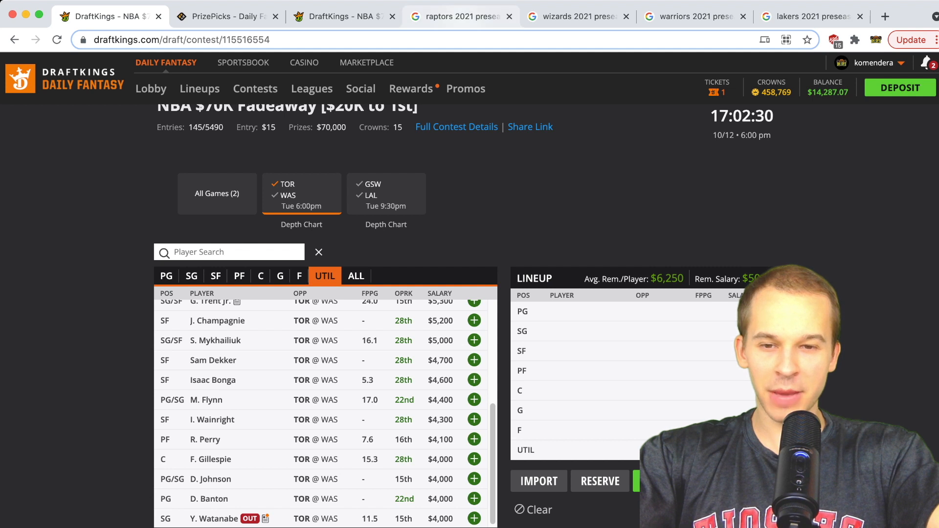
left_click(460, 16)
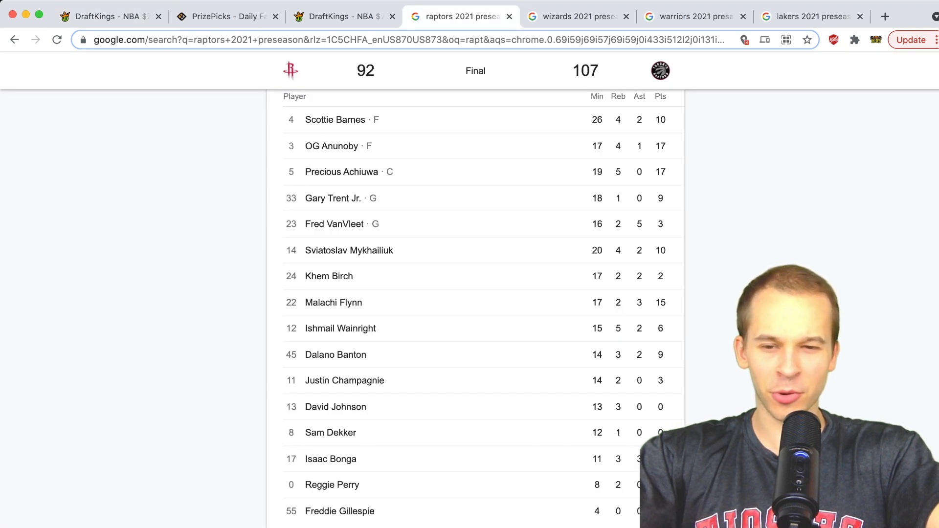
left_click(108, 16)
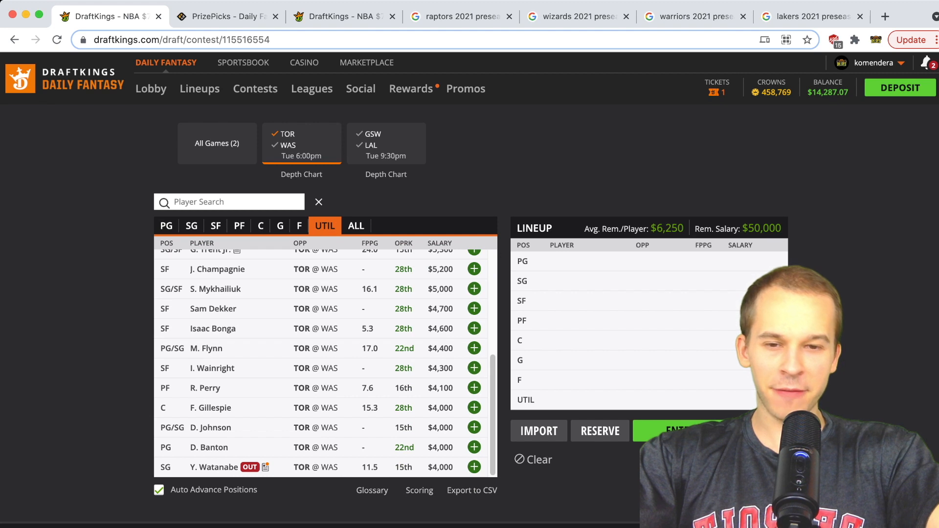
Step: Compare the rest of the Raptors pool with the box score, then filter to Washington players
scroll("up", 3)
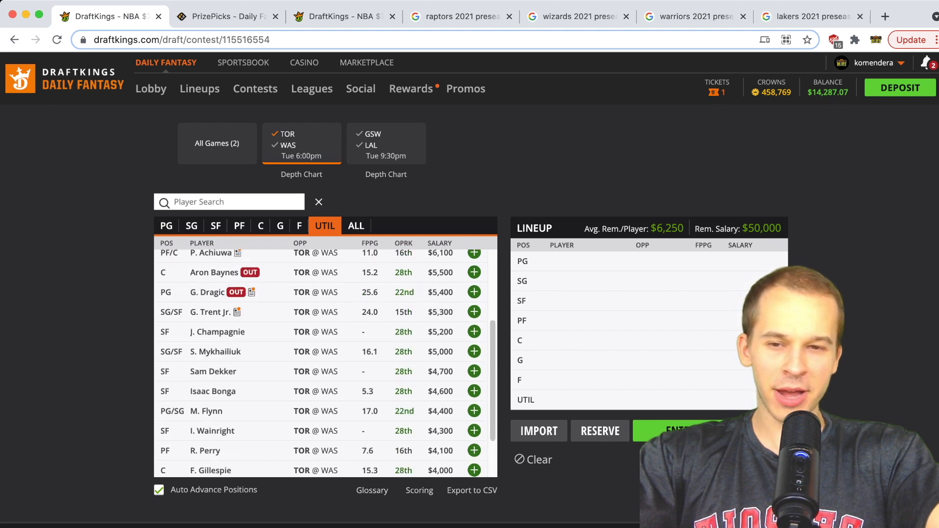
scroll("up", 3)
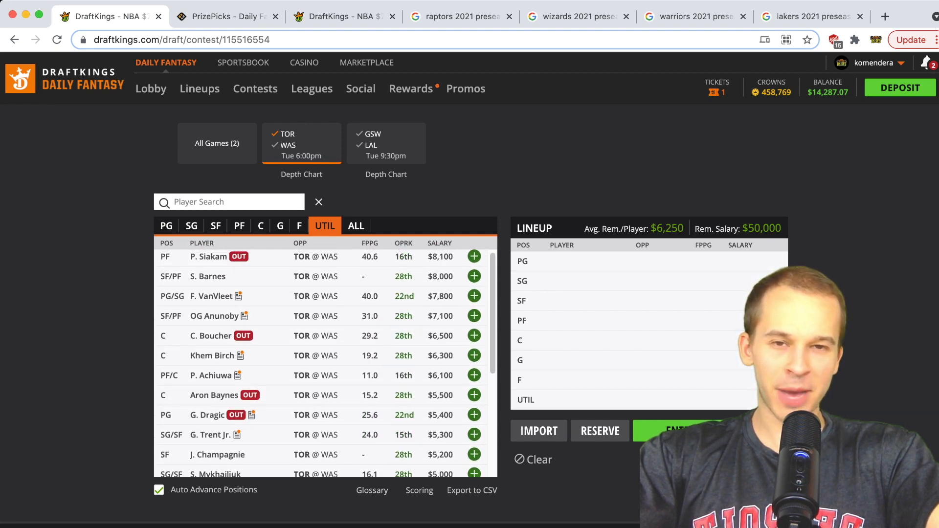
scroll("down", 3)
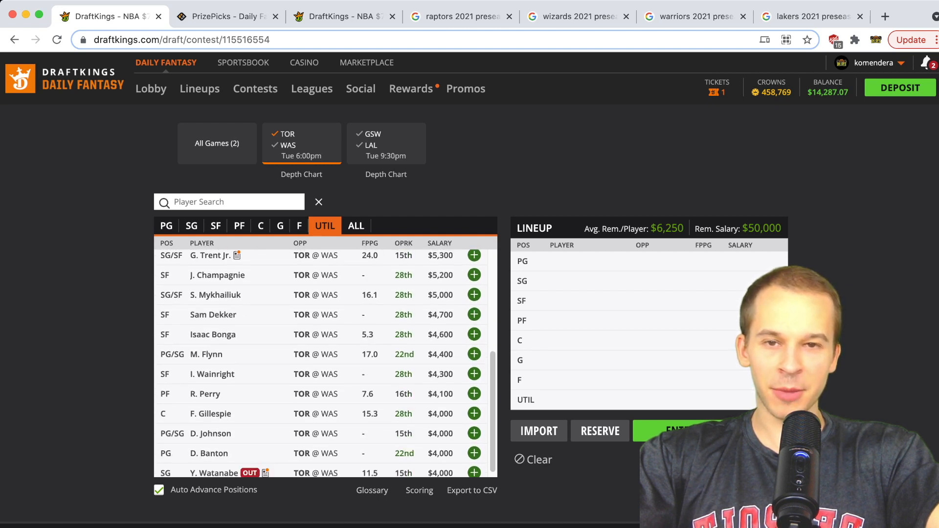
left_click(458, 17)
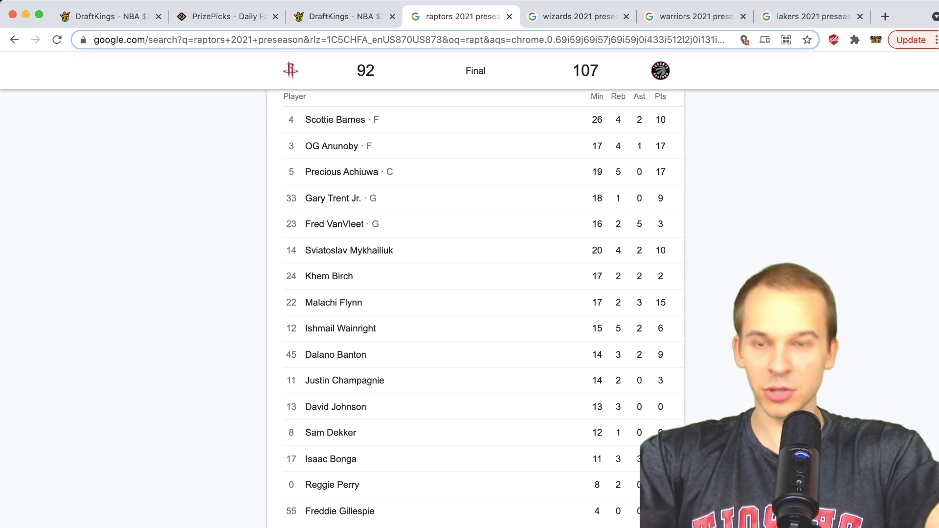
left_click(107, 16)
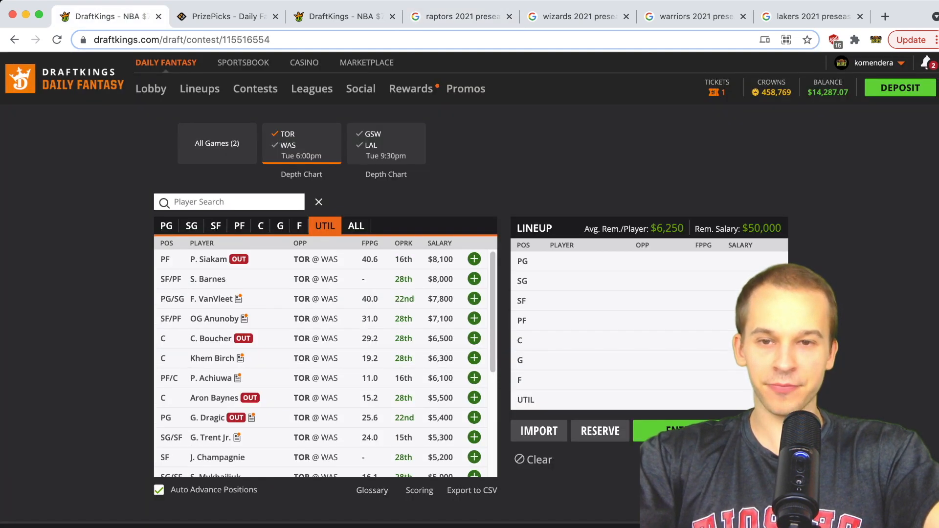
left_click(286, 145)
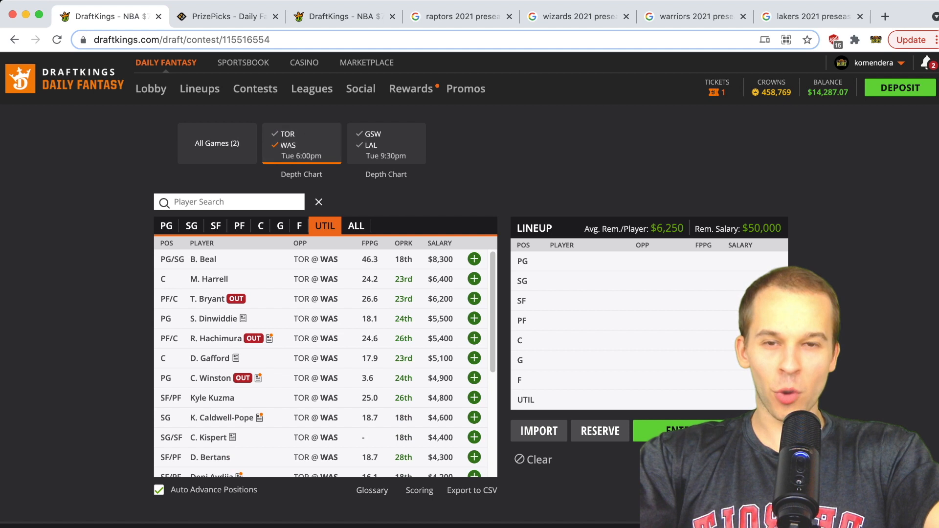
left_click(574, 17)
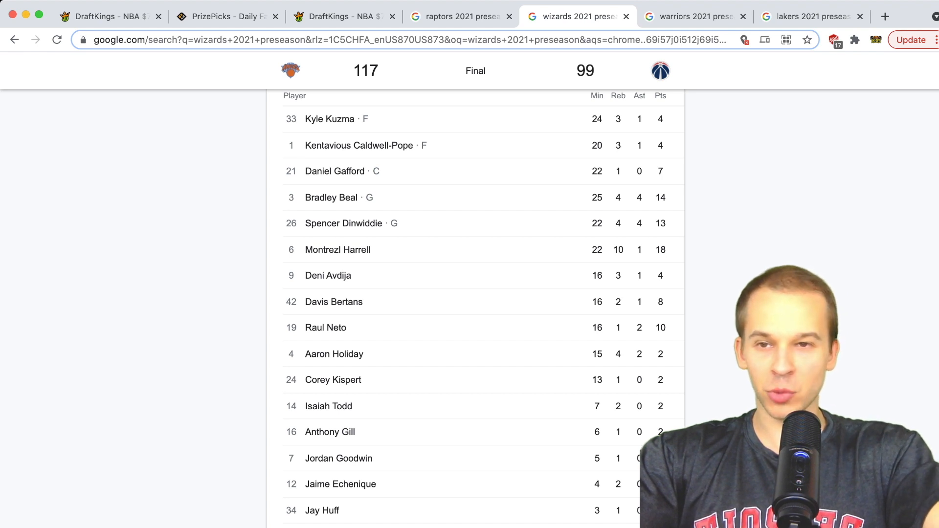
left_click(107, 17)
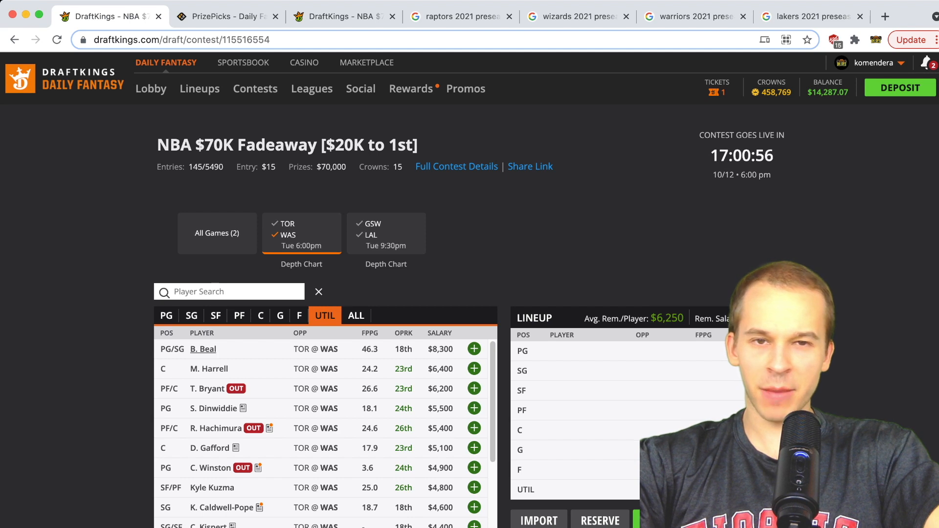
left_click(203, 348)
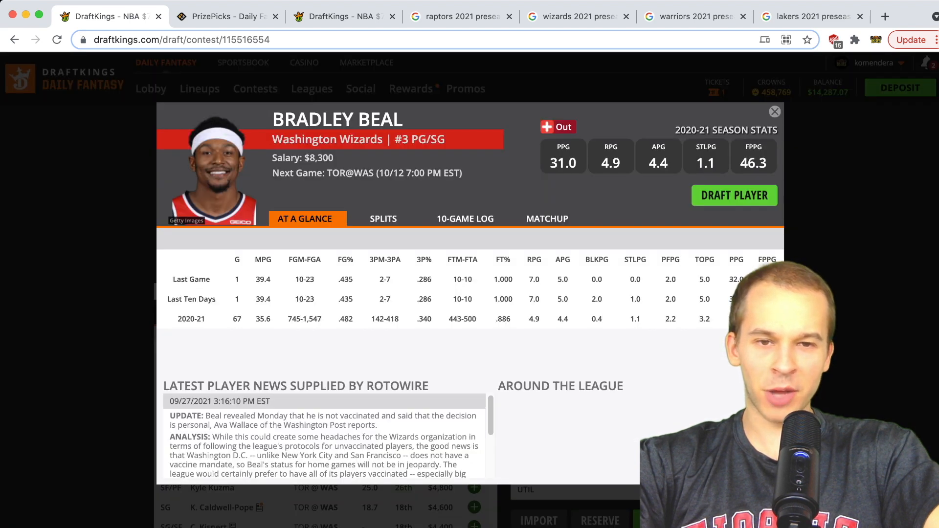
left_click(470, 218)
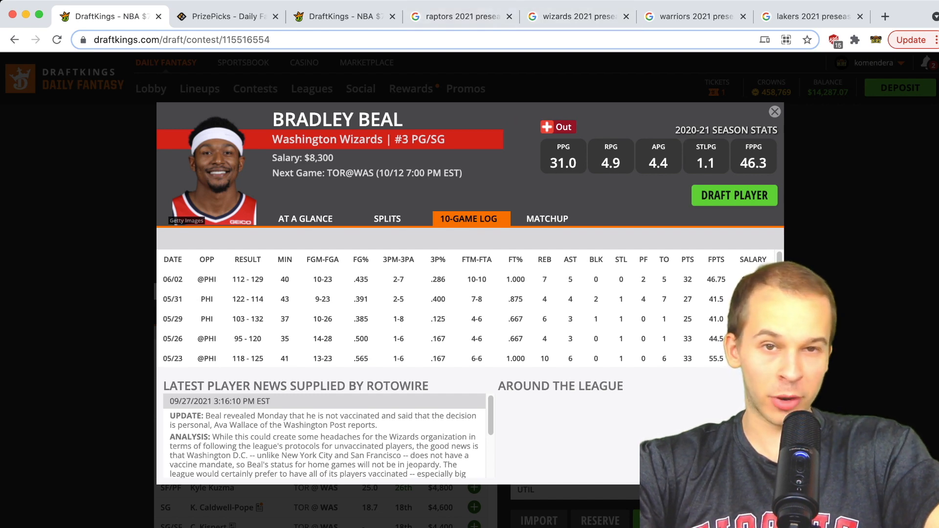
left_click(775, 111)
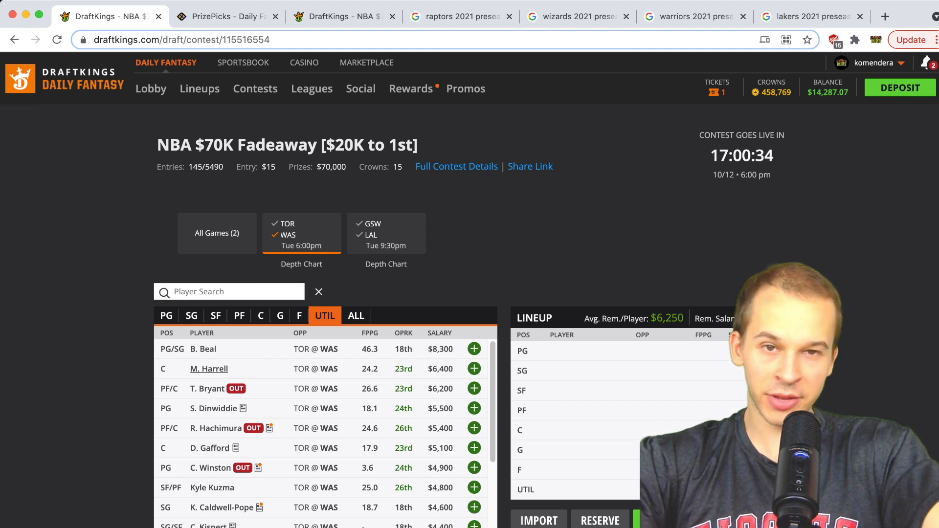
left_click(574, 17)
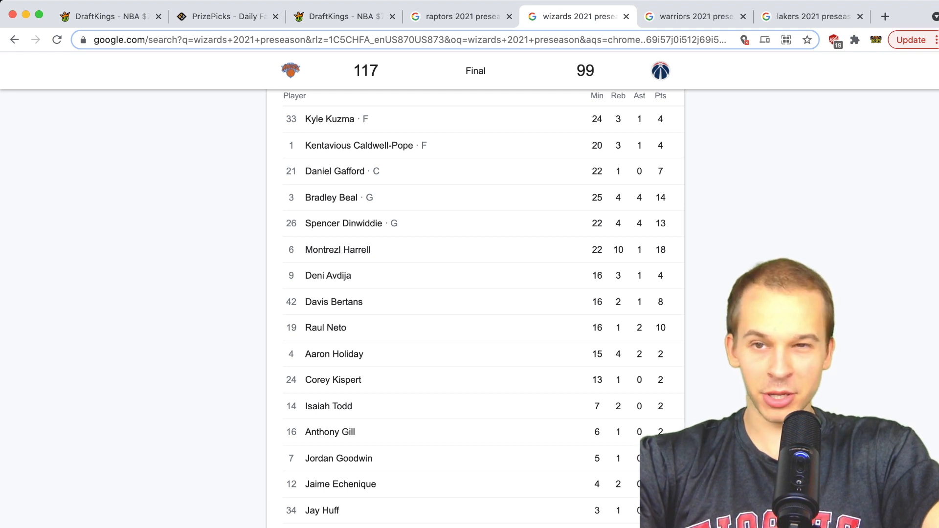
left_click(107, 16)
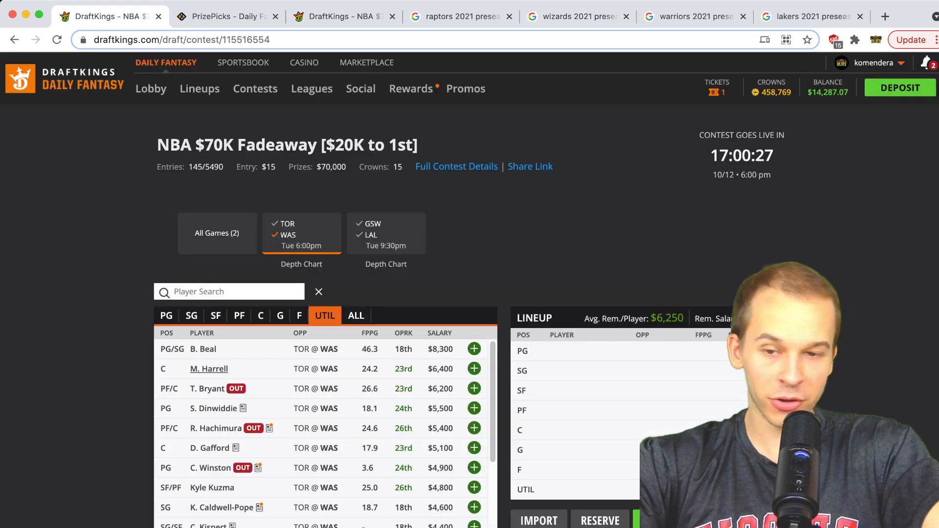
scroll("down", 3)
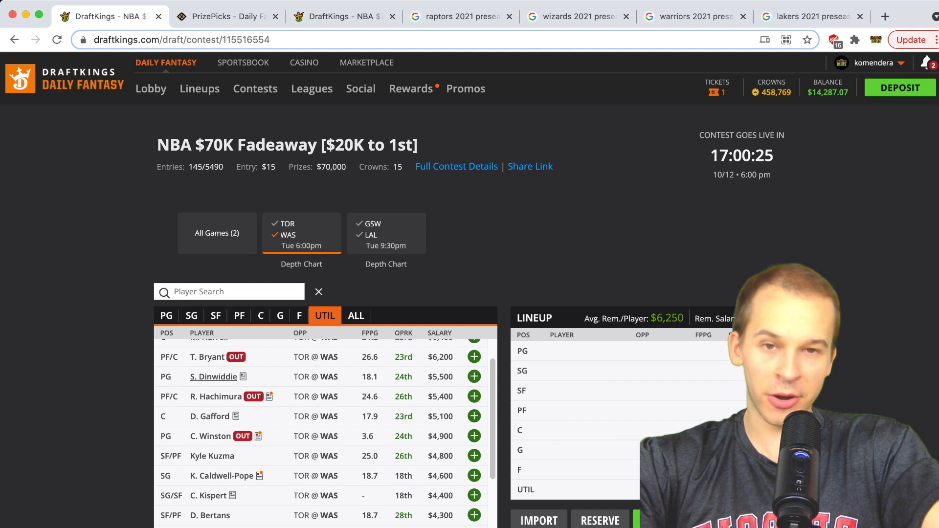
left_click(575, 16)
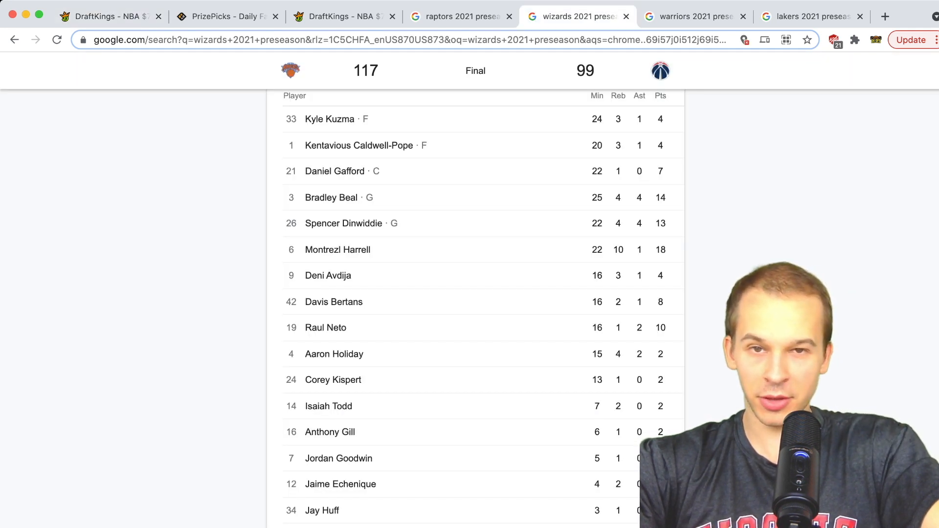
left_click(111, 16)
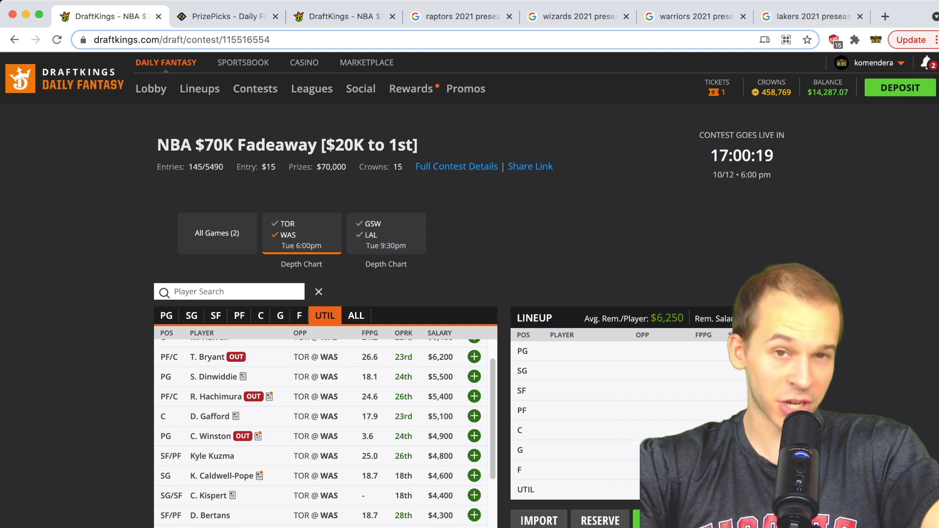
scroll("down", 3)
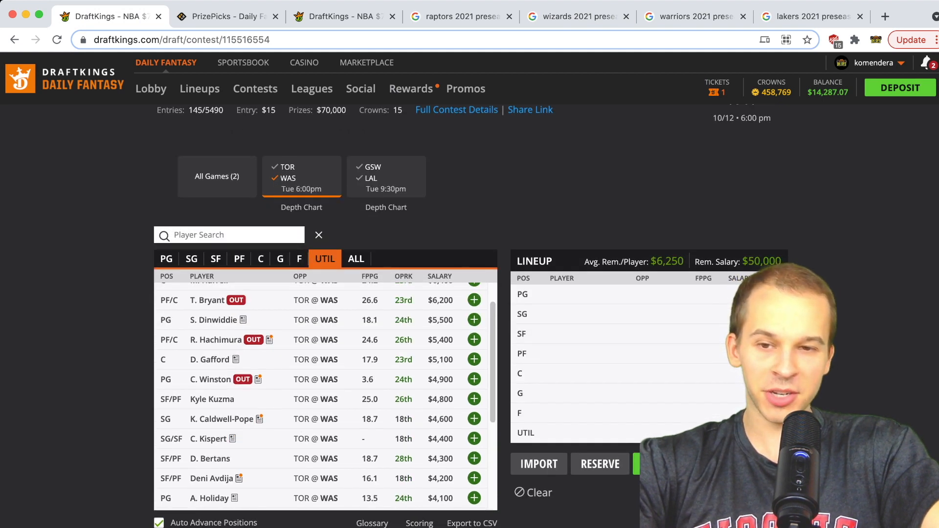
scroll("up", 3)
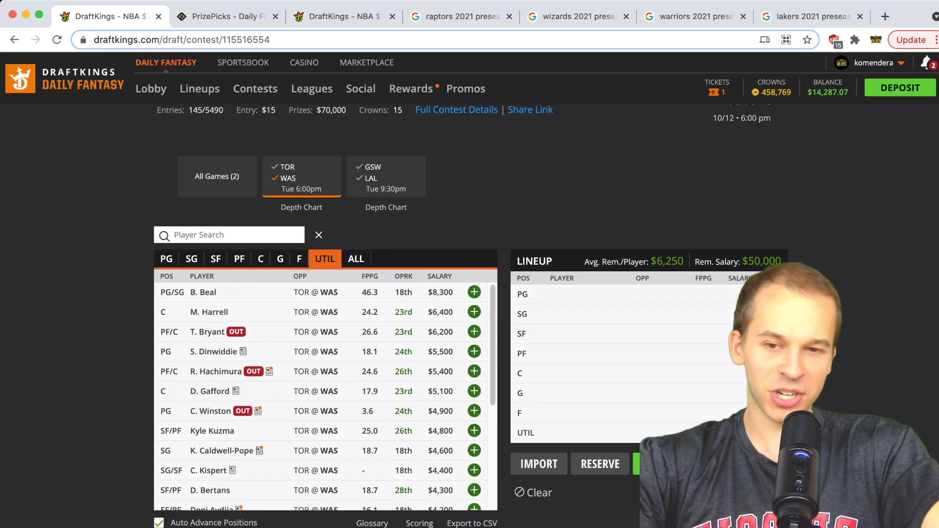
scroll("down", 3)
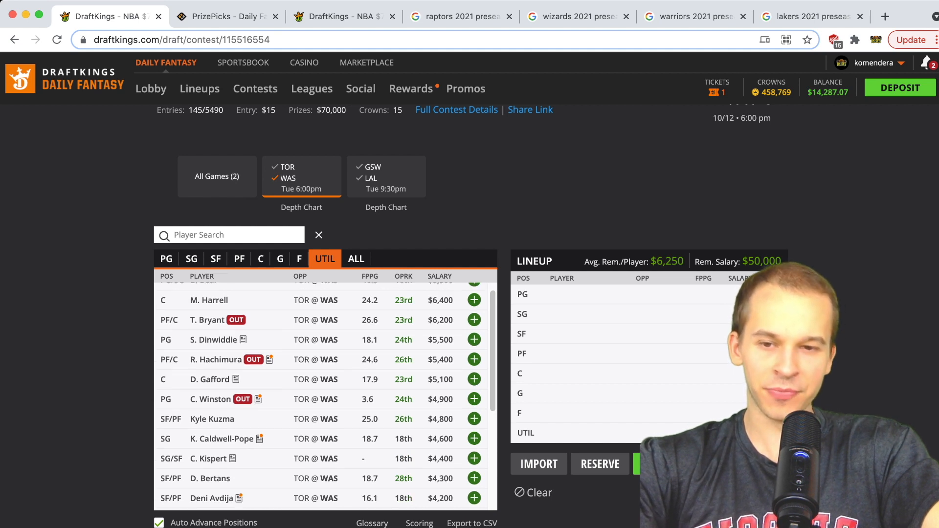
scroll("down", 3)
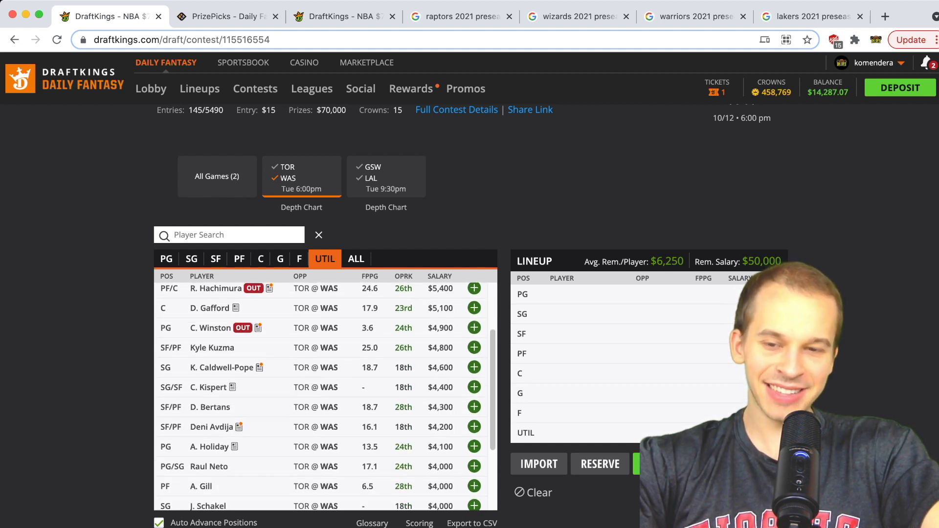
scroll("down", 3)
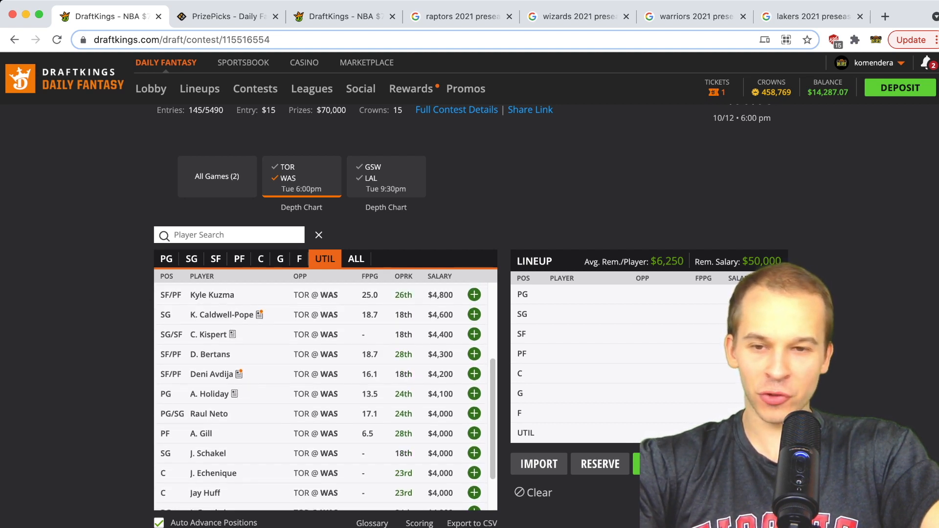
scroll("down", 3)
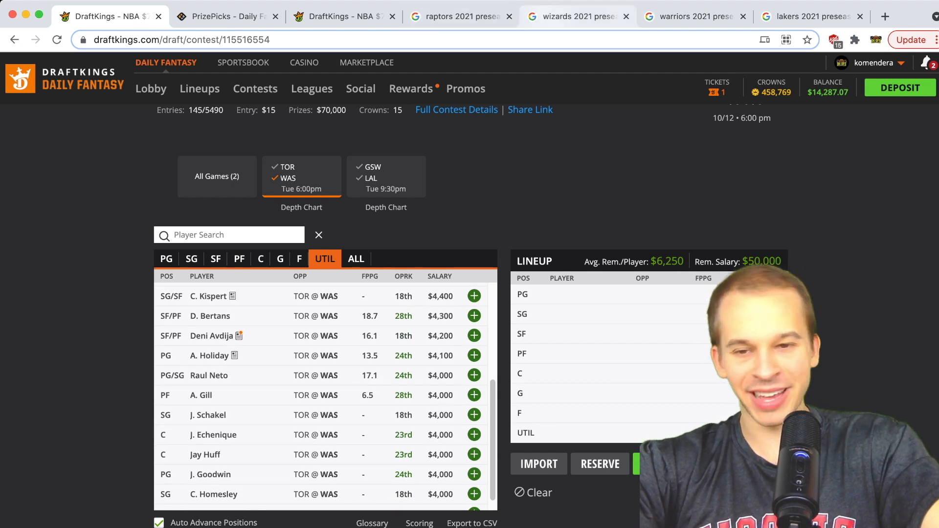
scroll("up", 3)
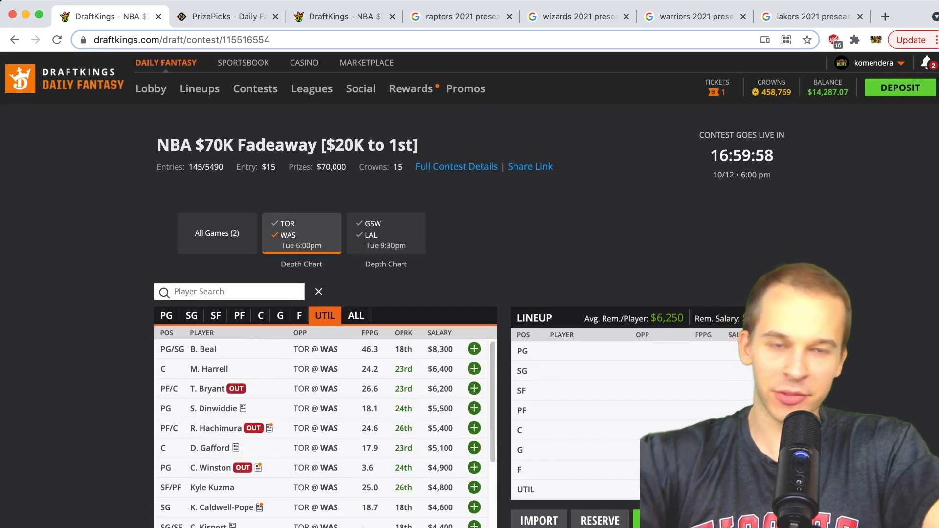
Step: Filter the pool to the GSW/LAL game and compare against the Warriors preseason box score
left_click(218, 233)
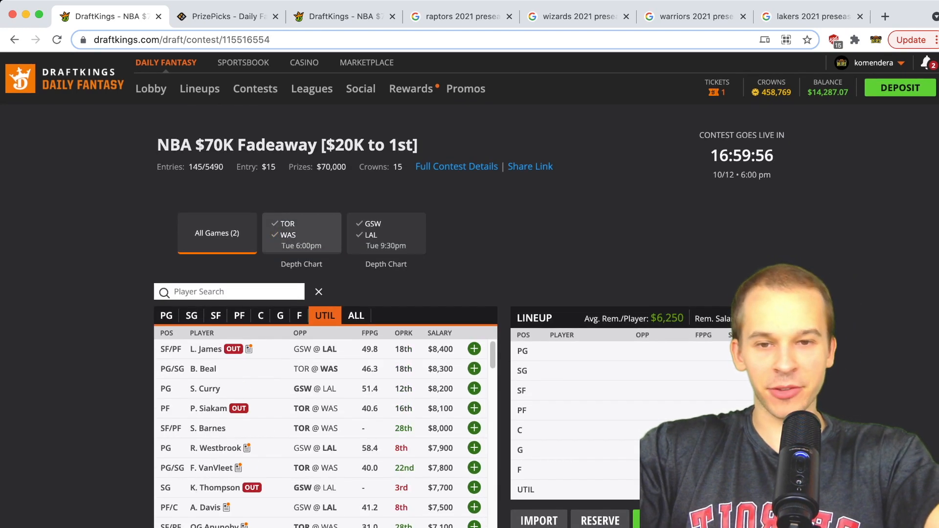
left_click(386, 233)
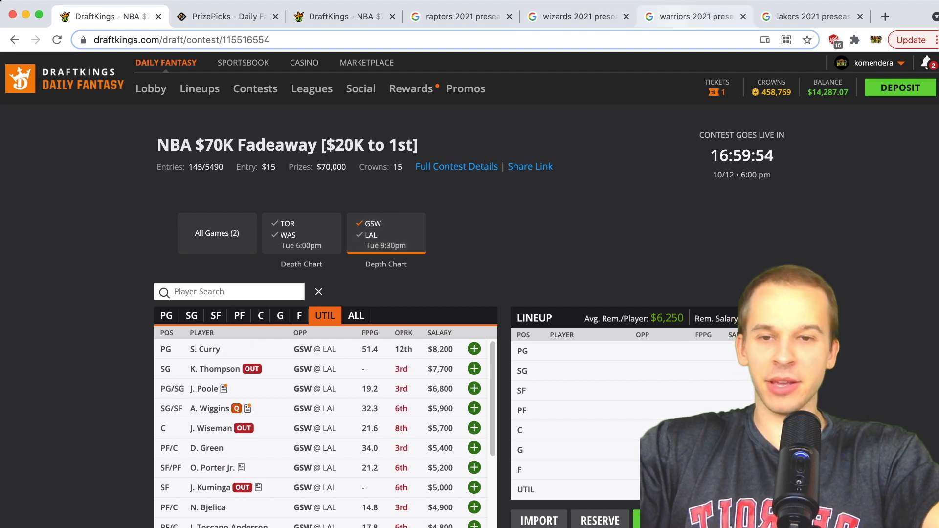
left_click(691, 16)
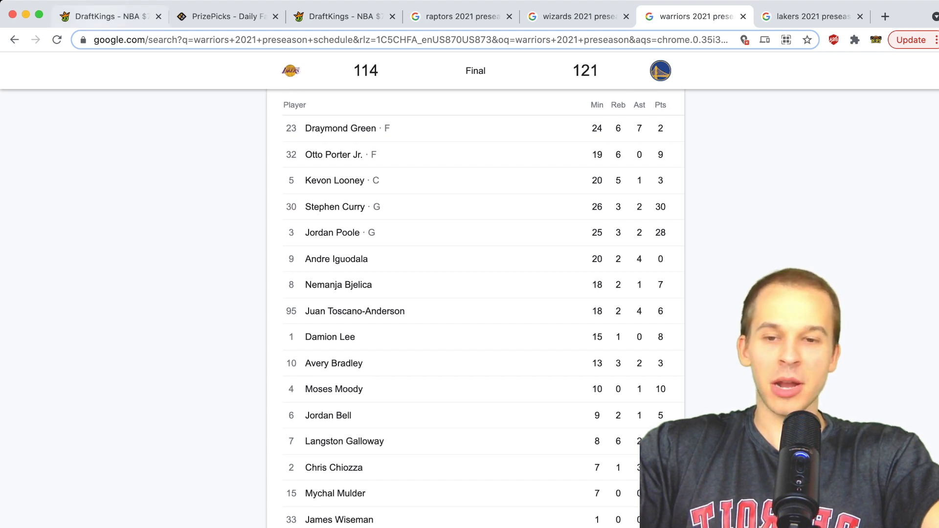
left_click(107, 17)
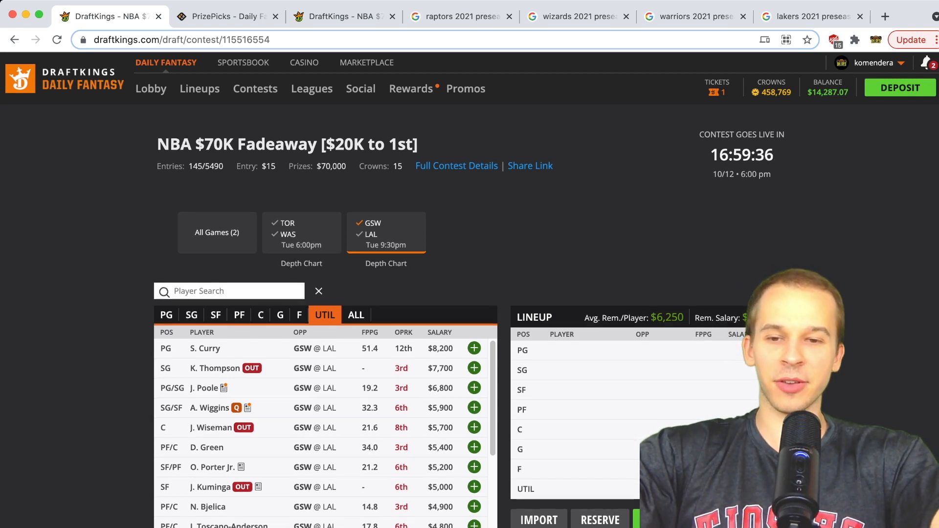
scroll("down", 3)
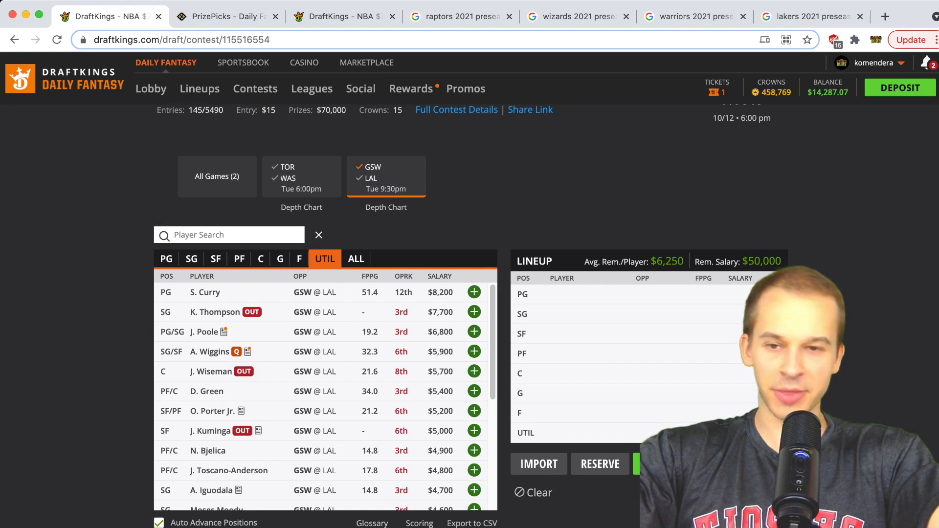
left_click(205, 293)
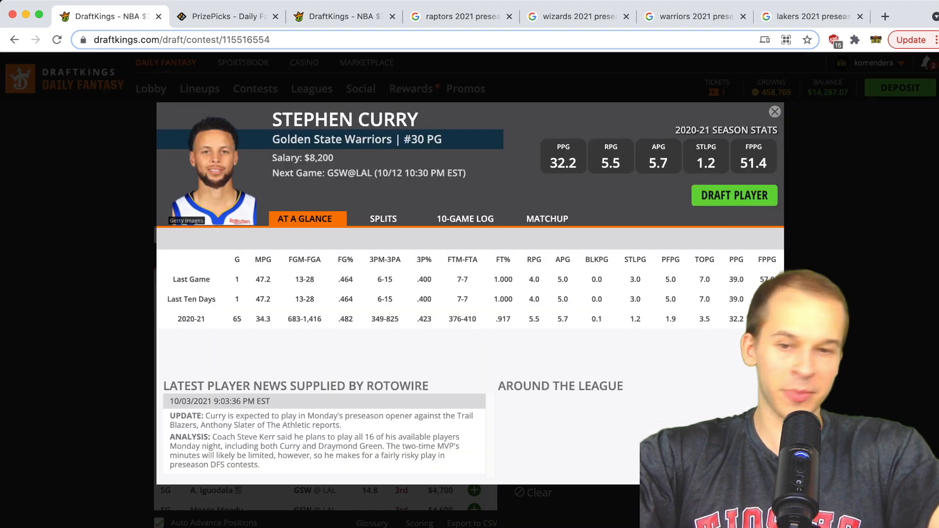
left_click(471, 218)
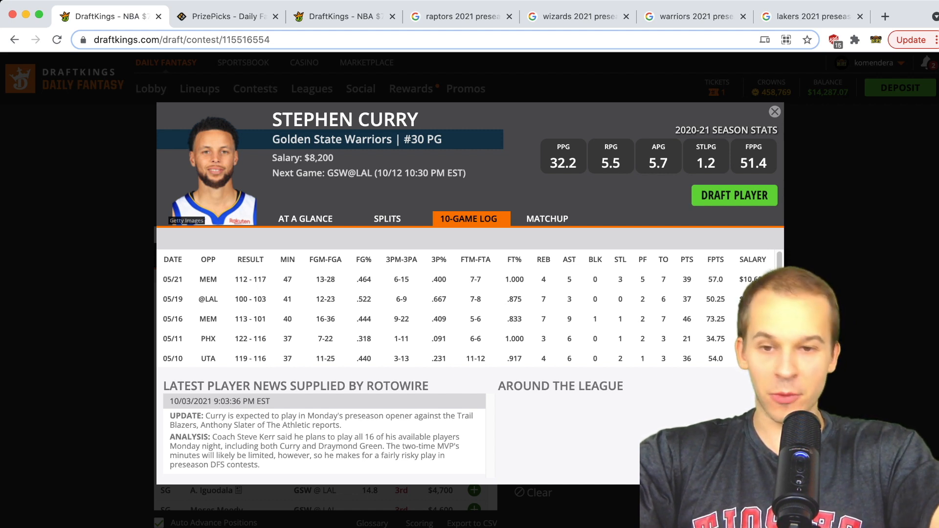
left_click(775, 111)
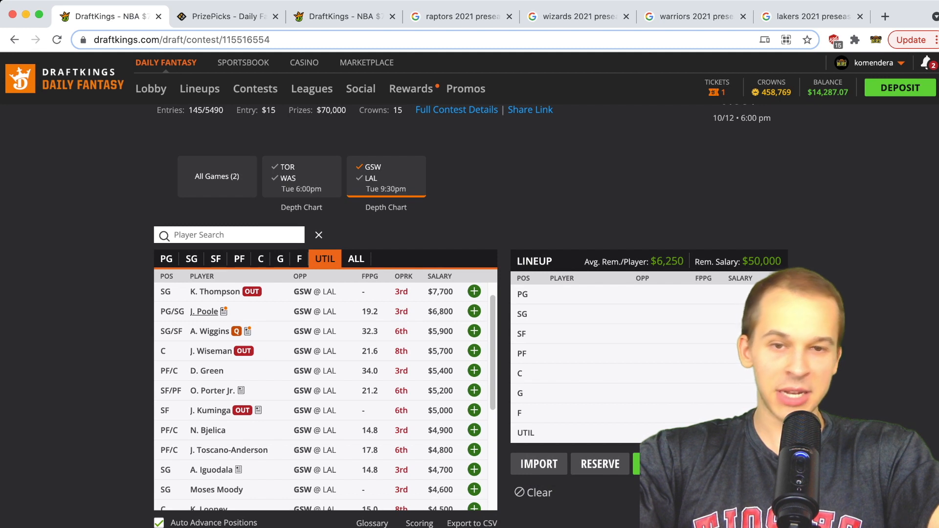
left_click(204, 311)
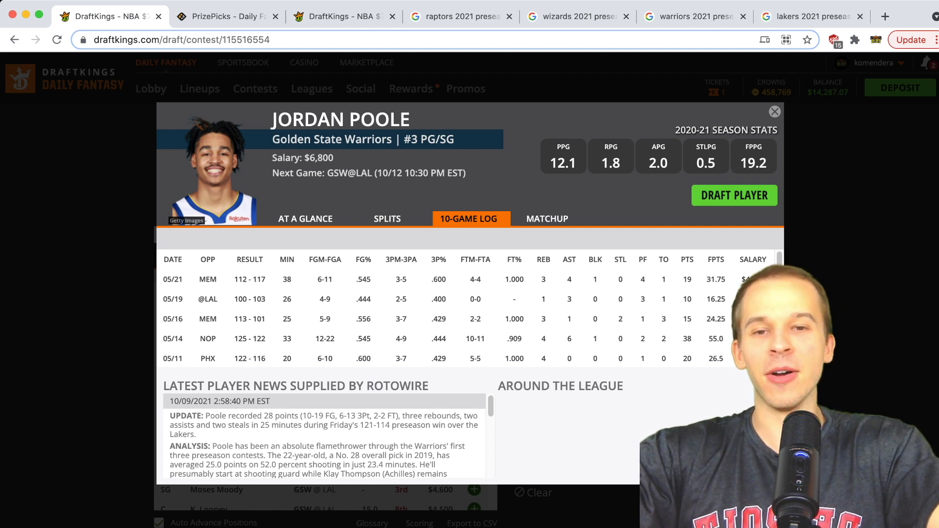
left_click(774, 111)
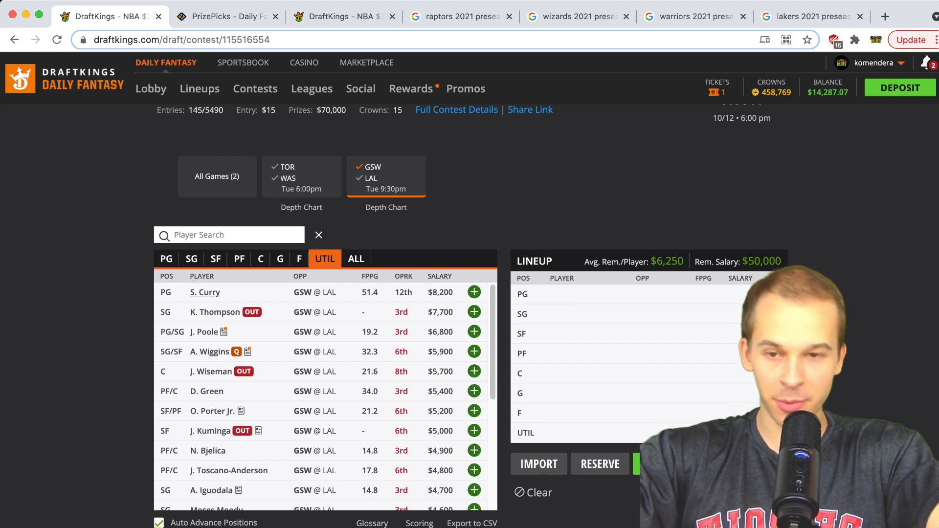
scroll("down", 3)
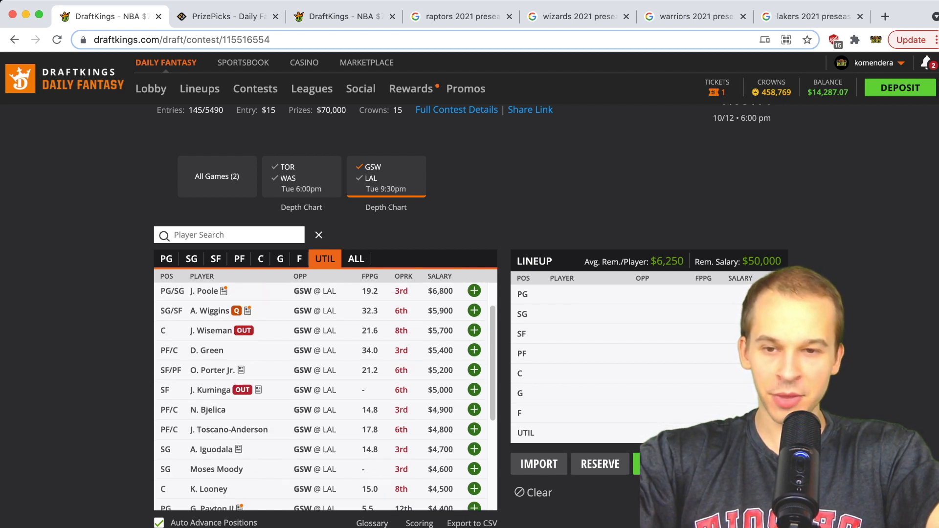
scroll("down", 3)
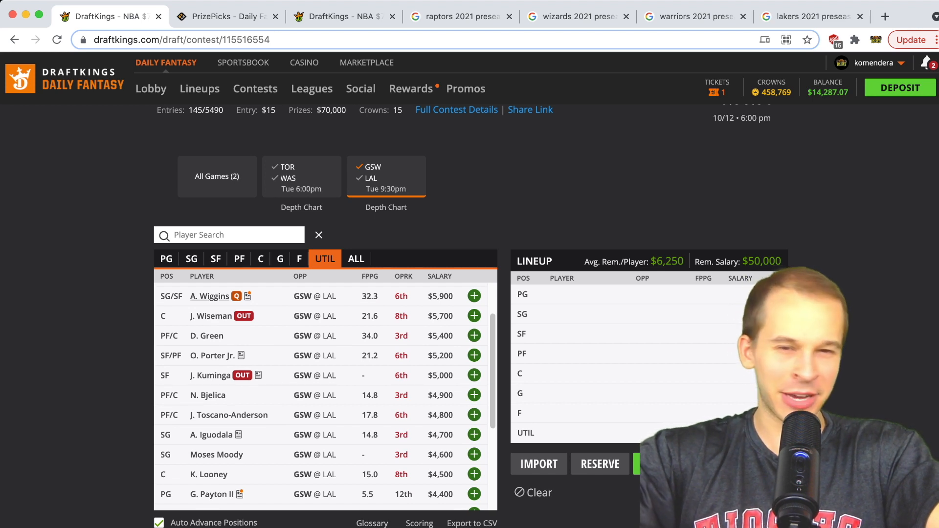
scroll("down", 3)
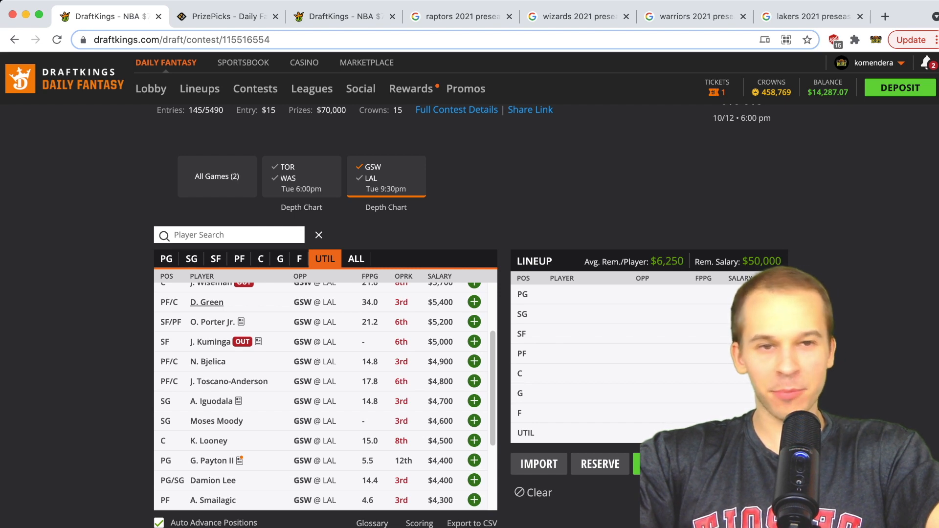
left_click(692, 17)
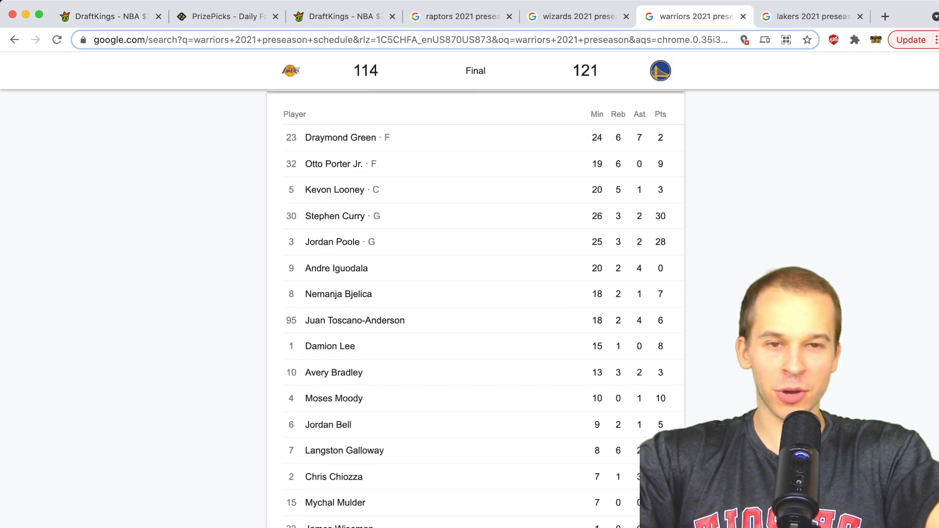
scroll("up", 3)
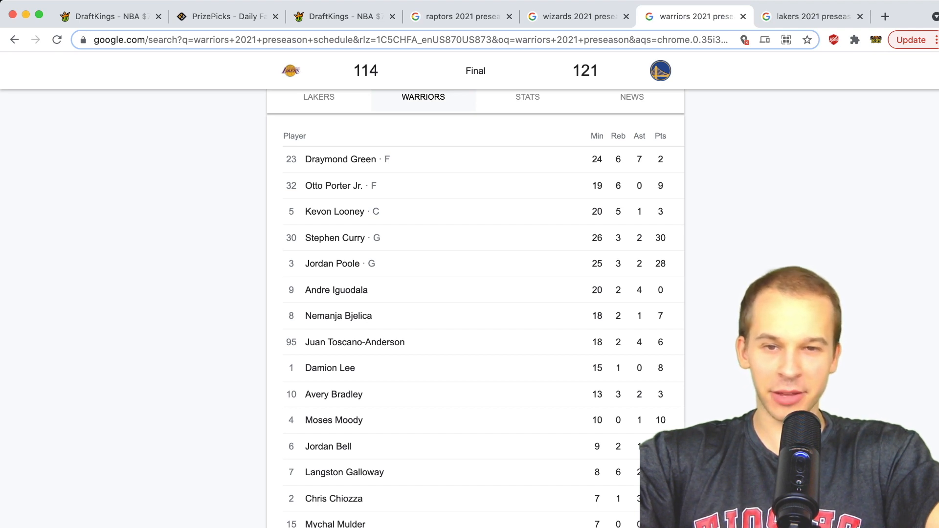
left_click(108, 17)
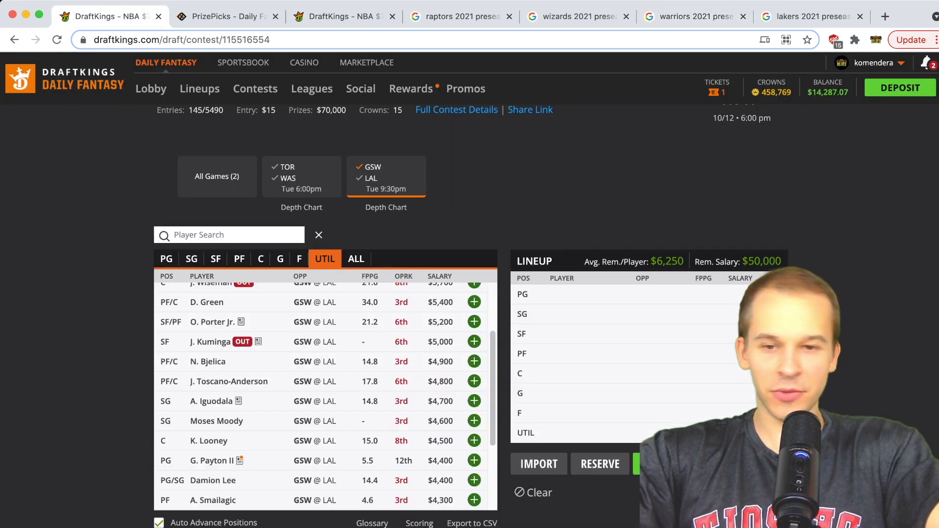
scroll("down", 3)
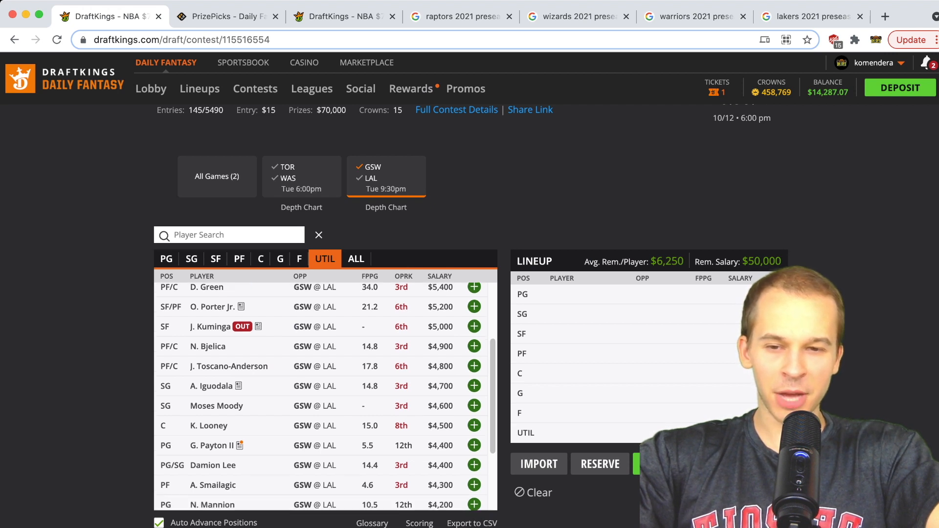
scroll("down", 3)
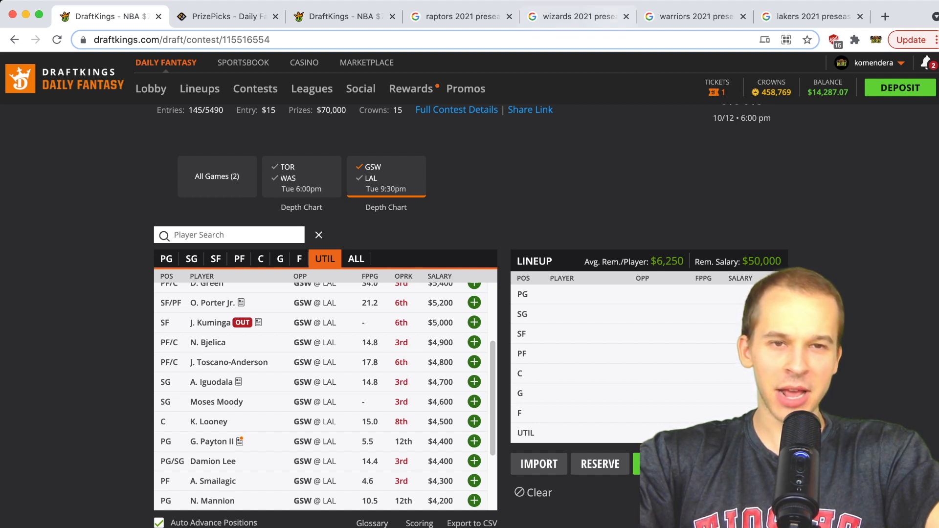
left_click(691, 17)
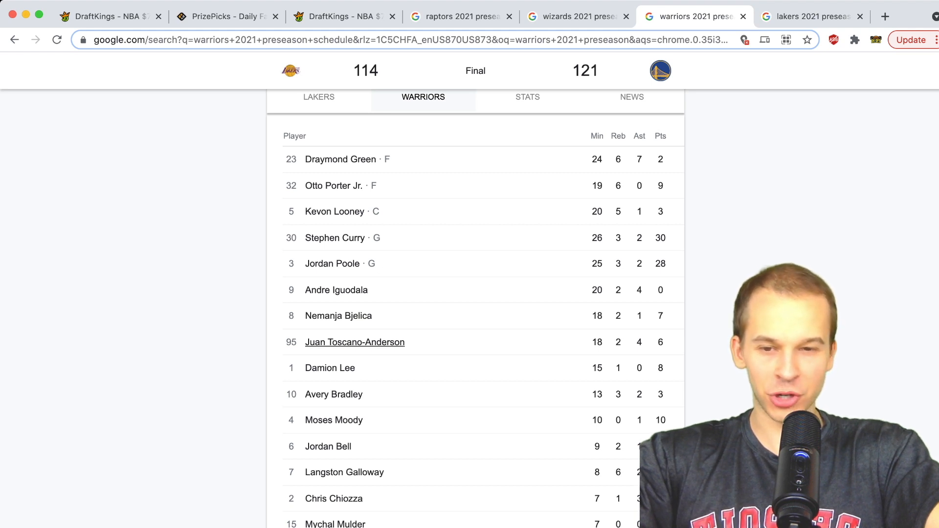
left_click(108, 17)
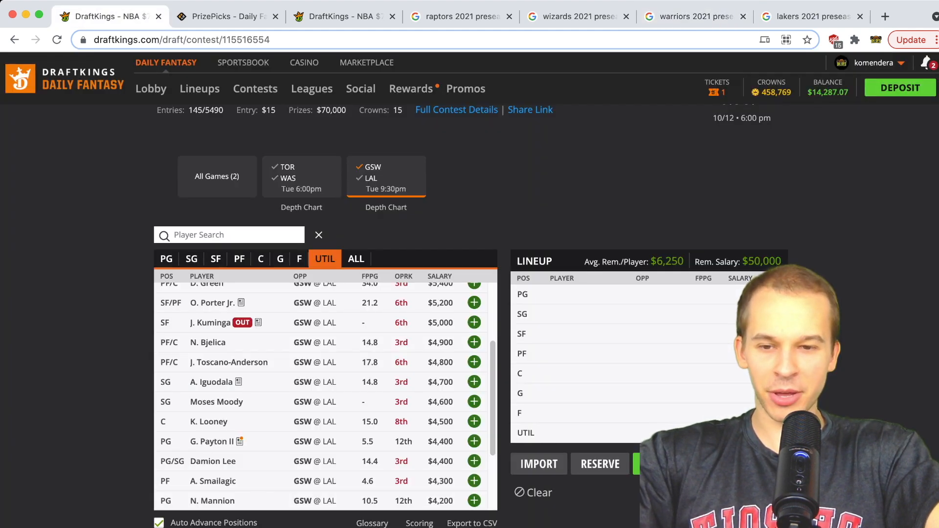
scroll("down", 3)
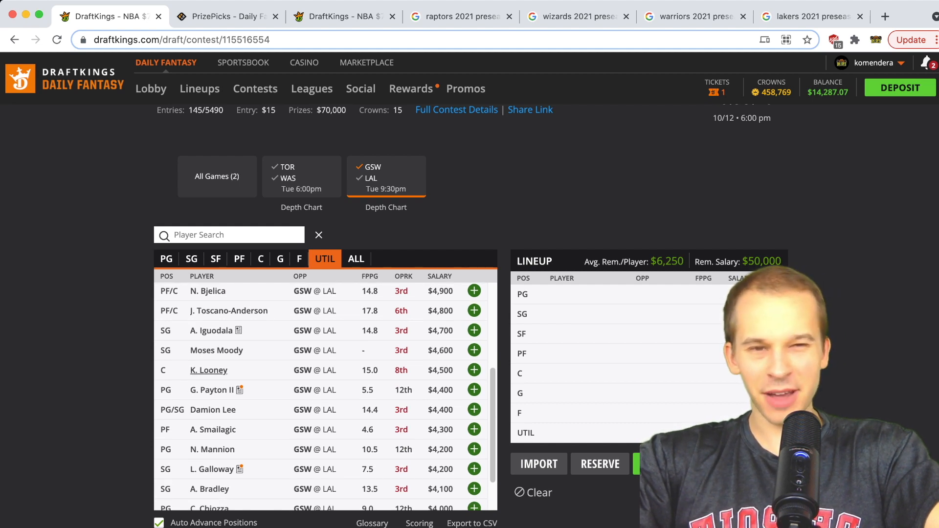
left_click(688, 17)
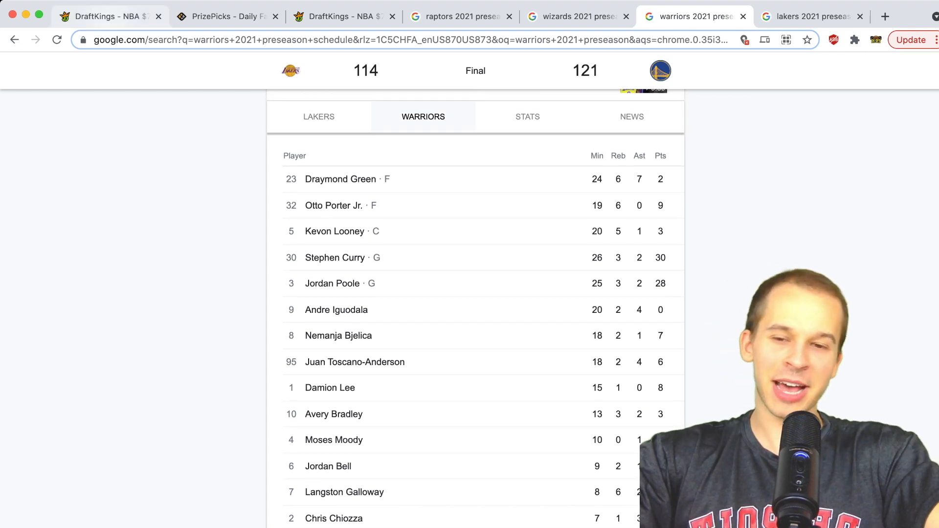
left_click(108, 16)
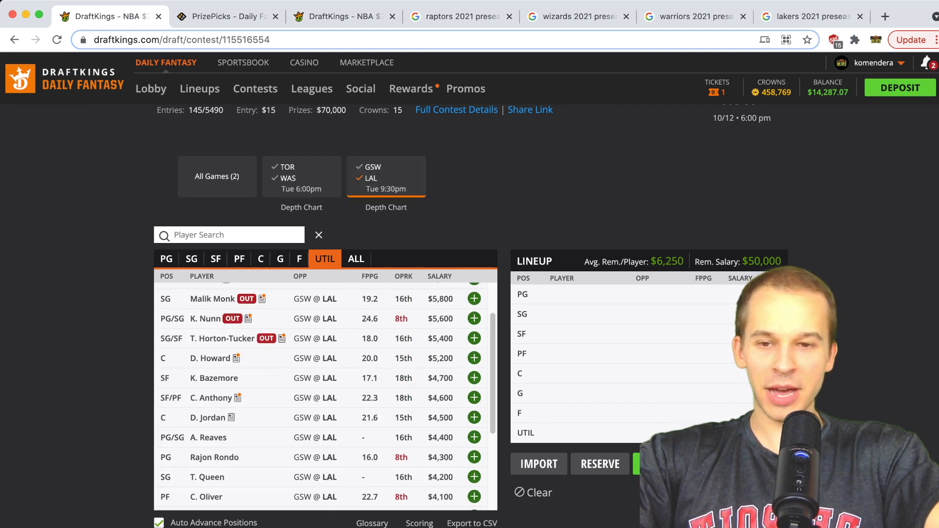
left_click(809, 17)
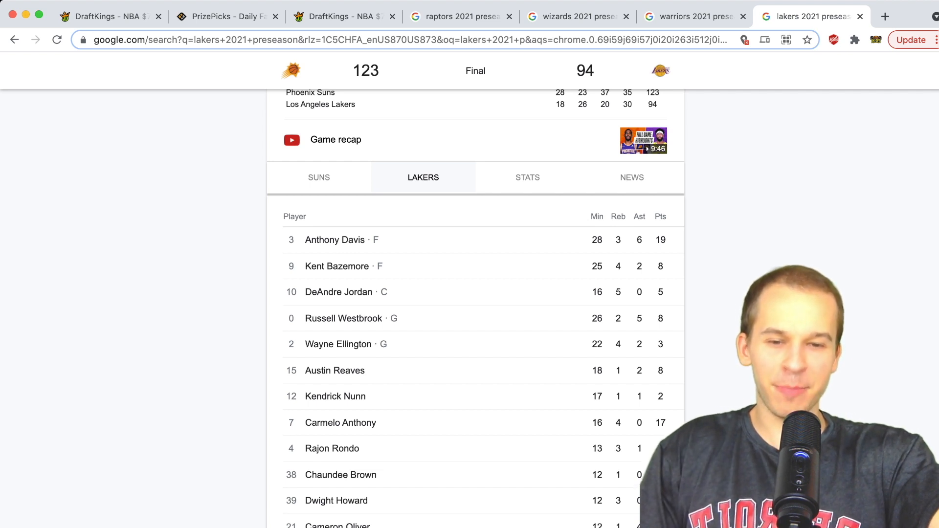
scroll("down", 3)
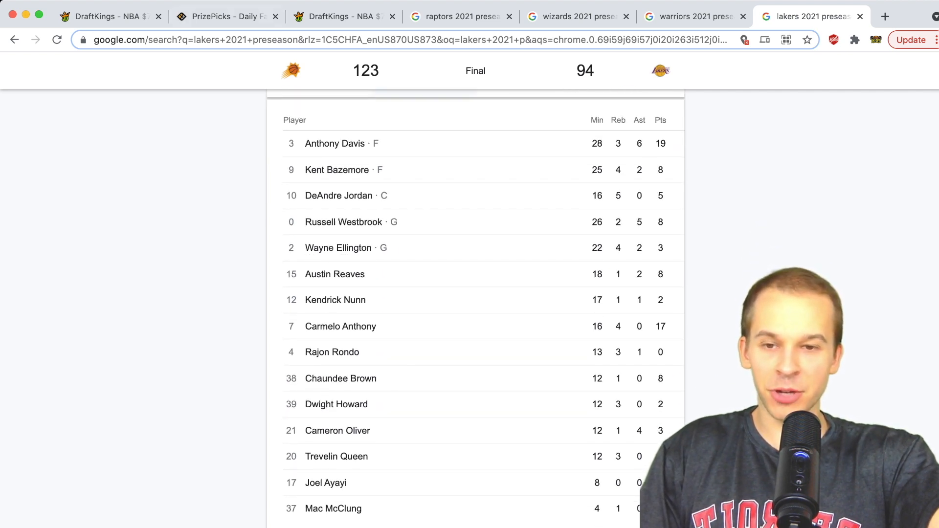
left_click(110, 16)
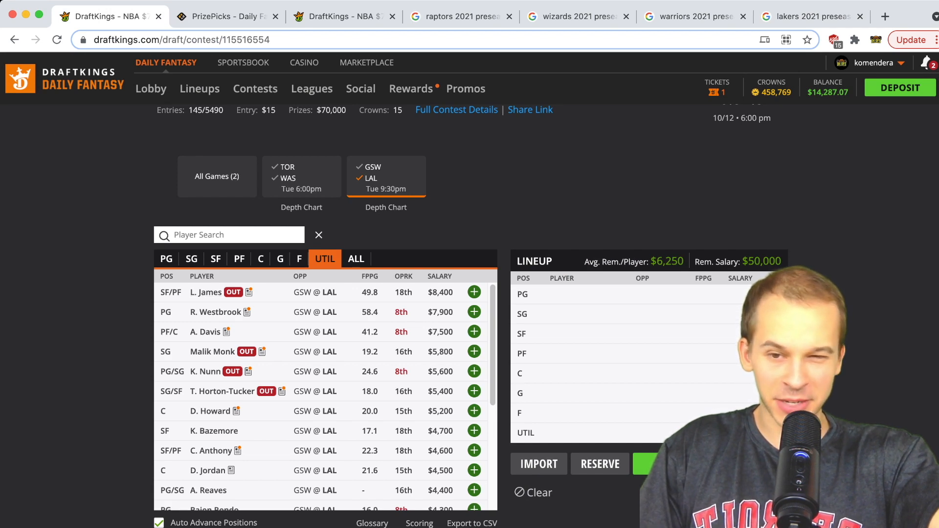
scroll("down", 3)
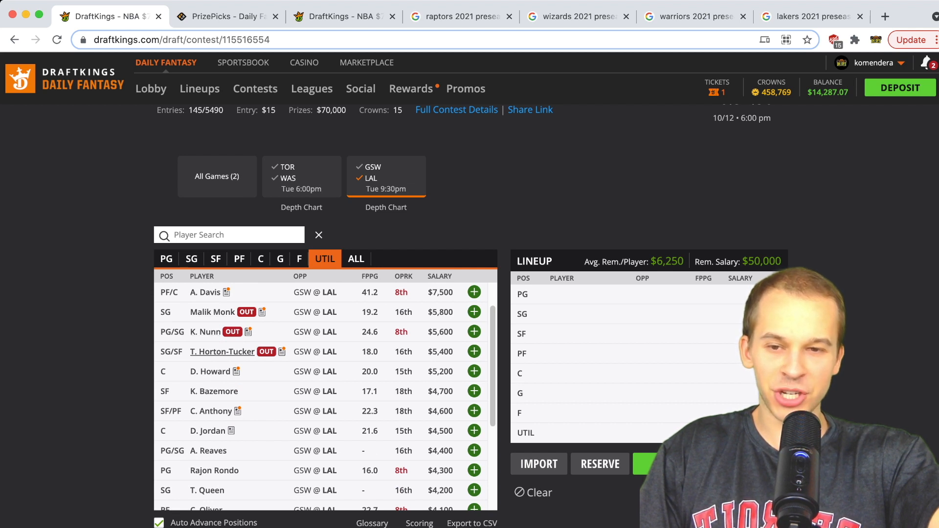
scroll("up", 3)
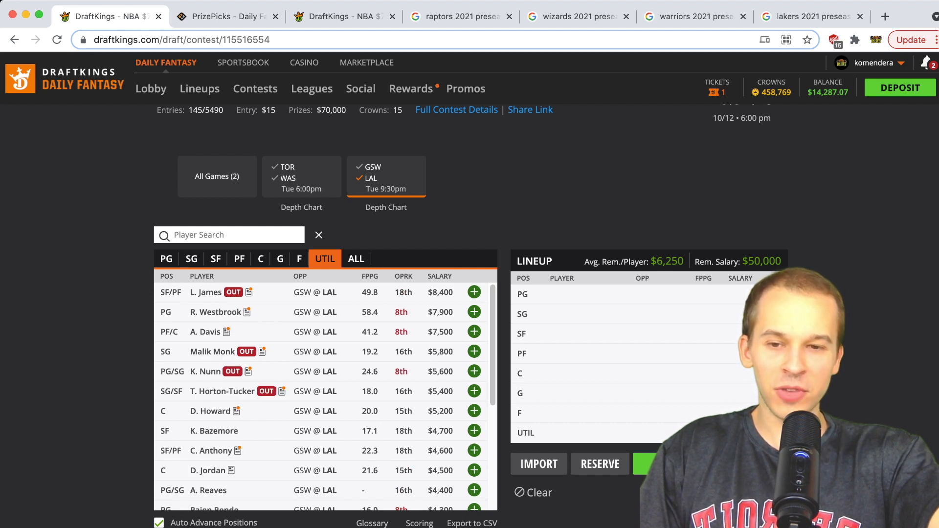
left_click(210, 332)
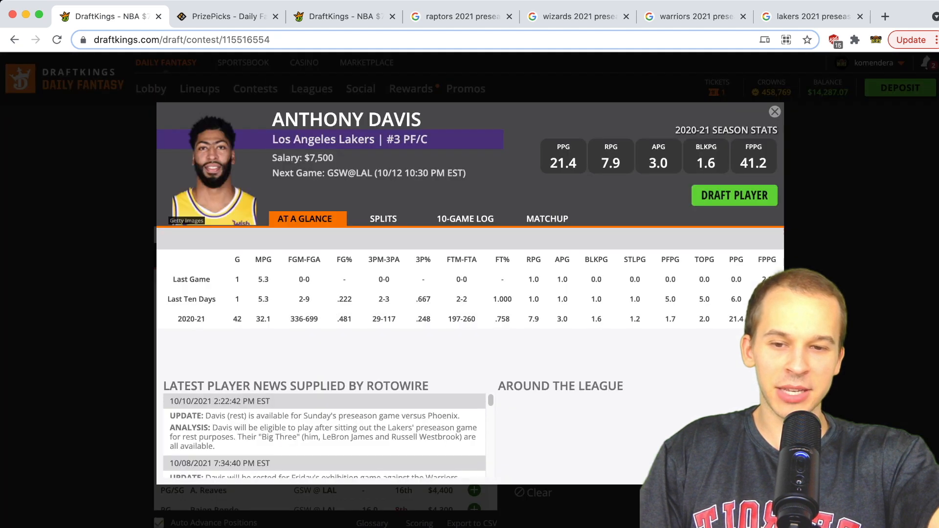
left_click(774, 112)
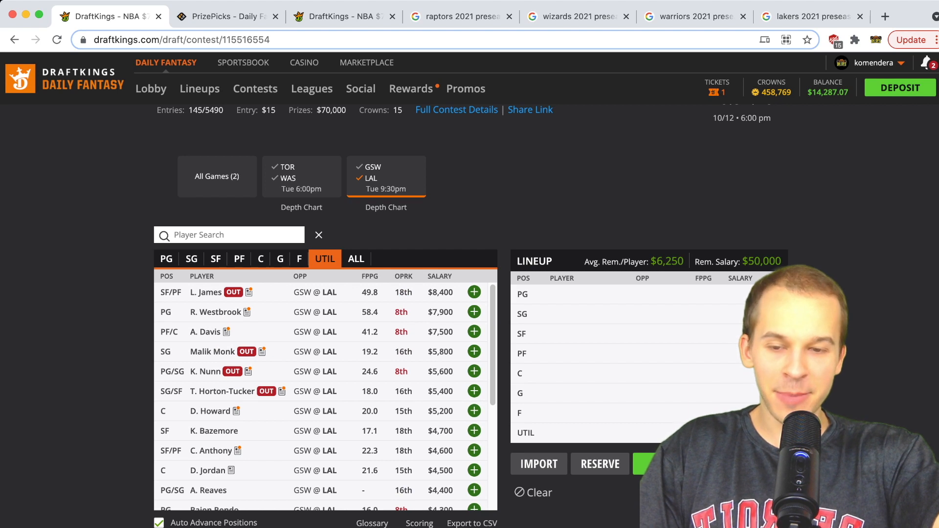
scroll("down", 3)
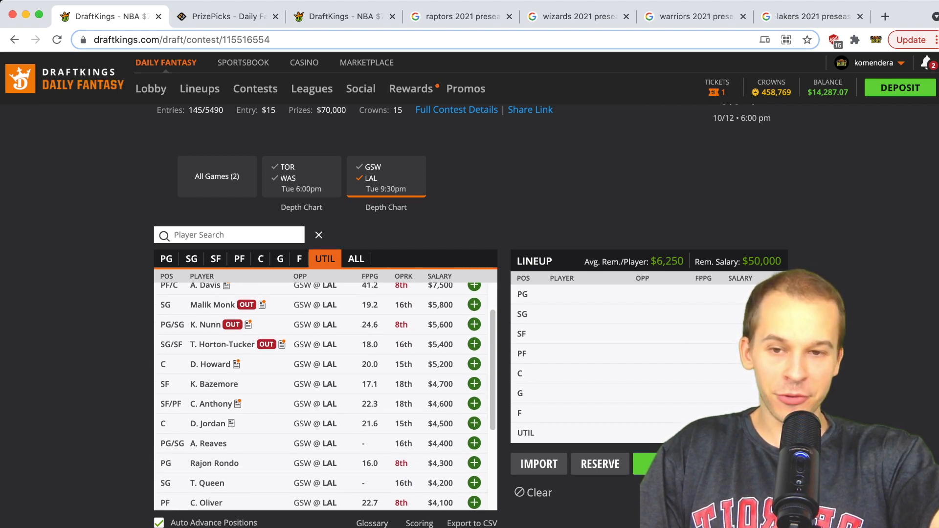
scroll("up", 3)
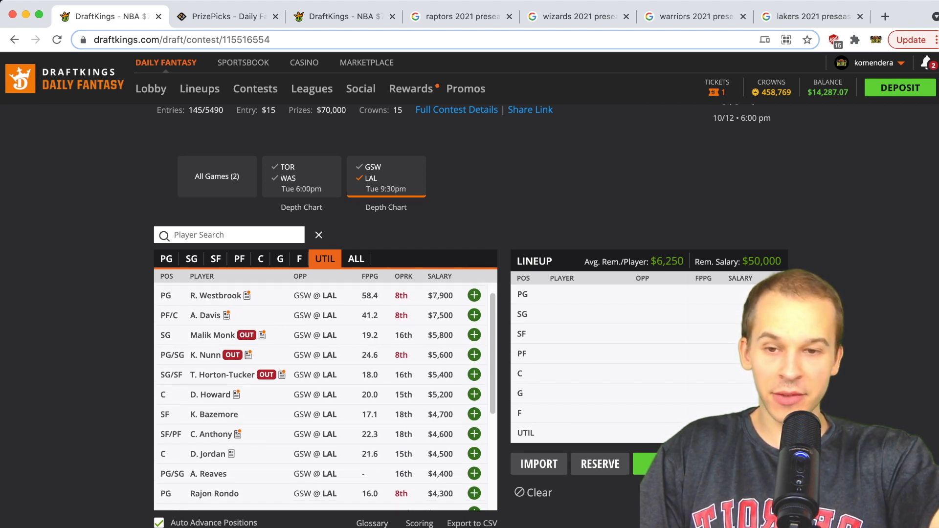
scroll("down", 3)
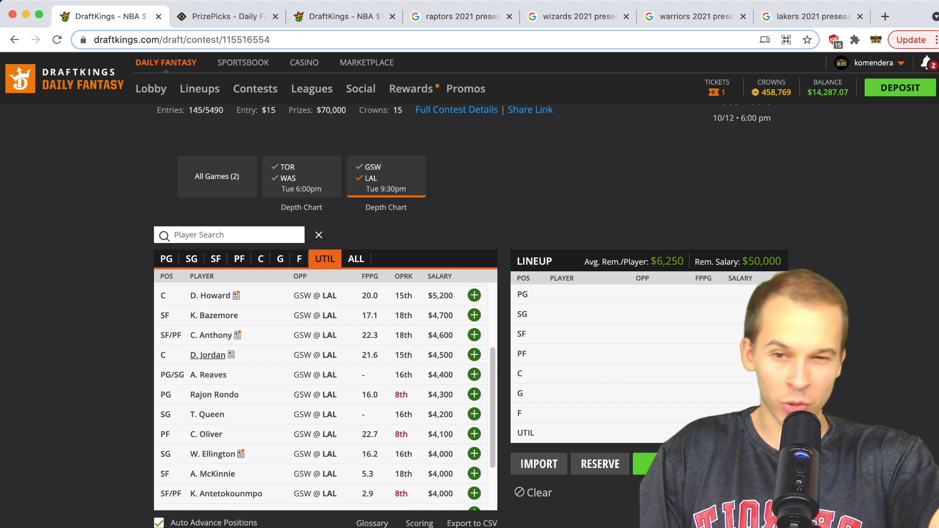
scroll("up", 3)
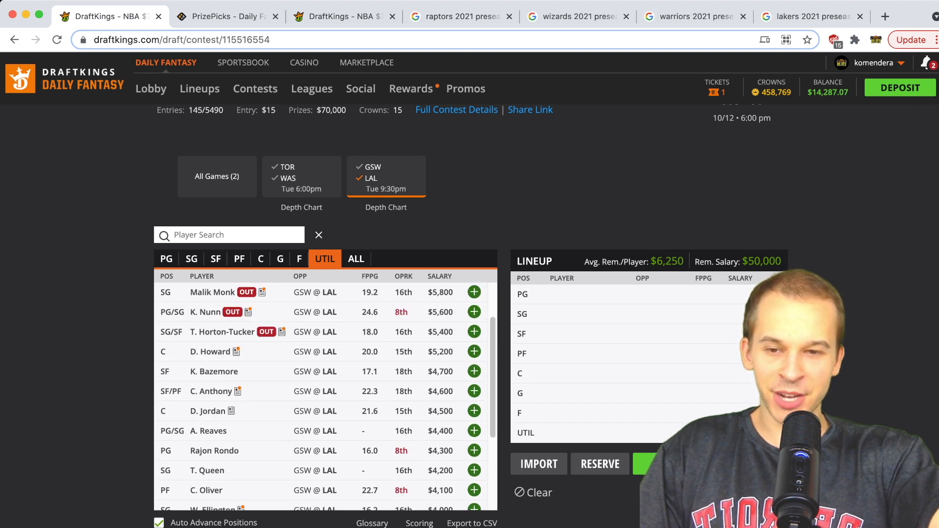
scroll("down", 3)
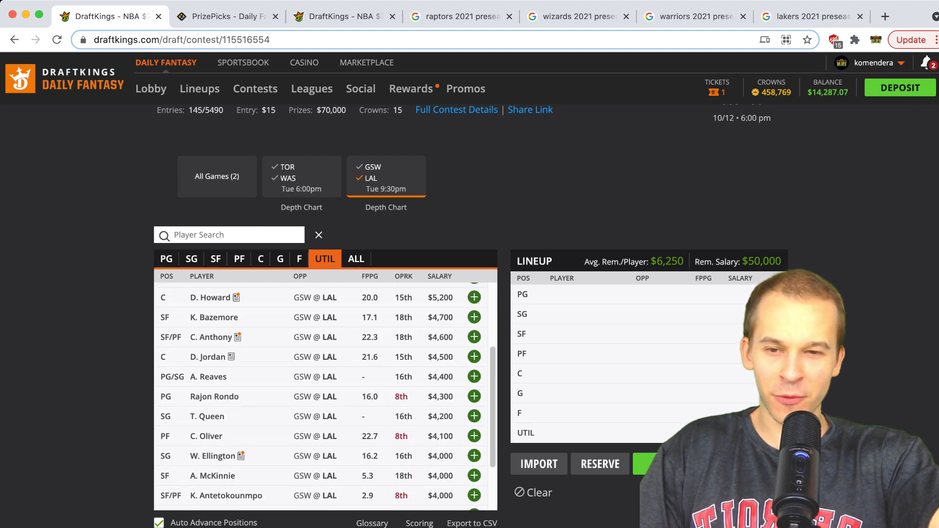
scroll("up", 3)
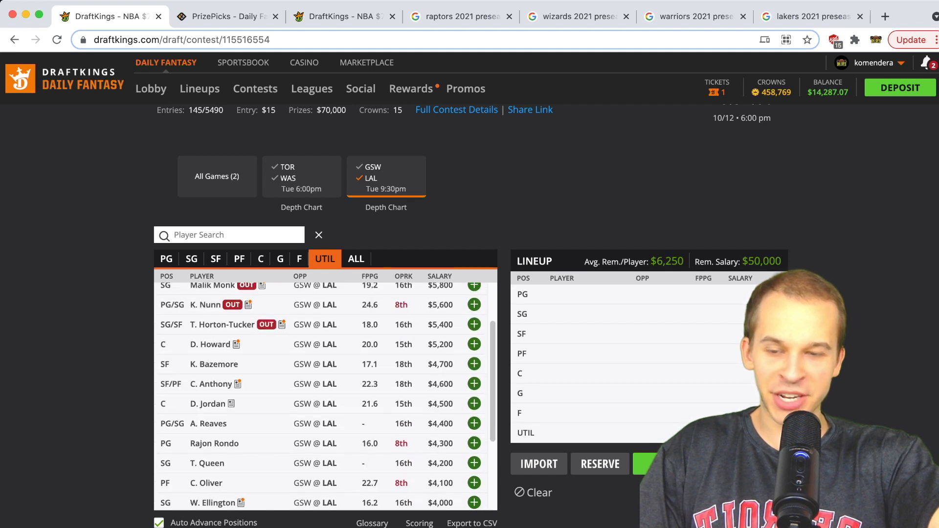
scroll("down", 3)
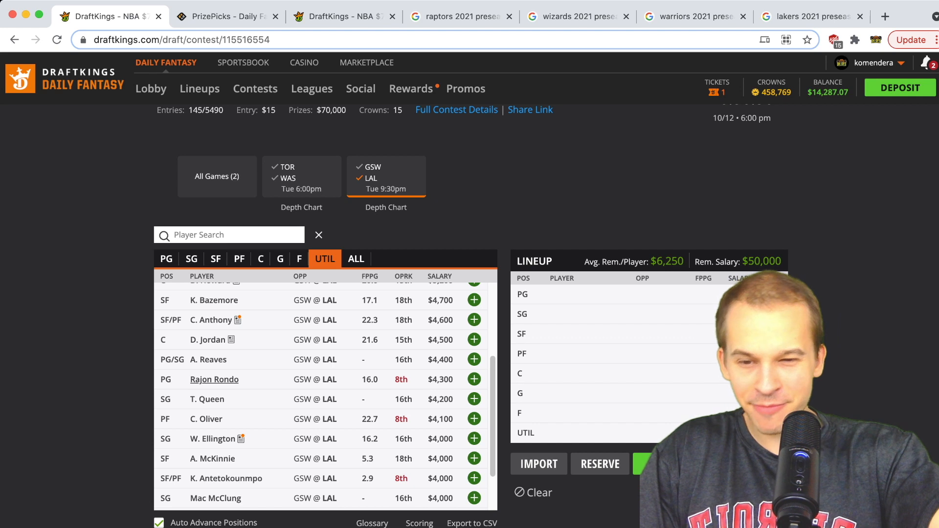
scroll("down", 3)
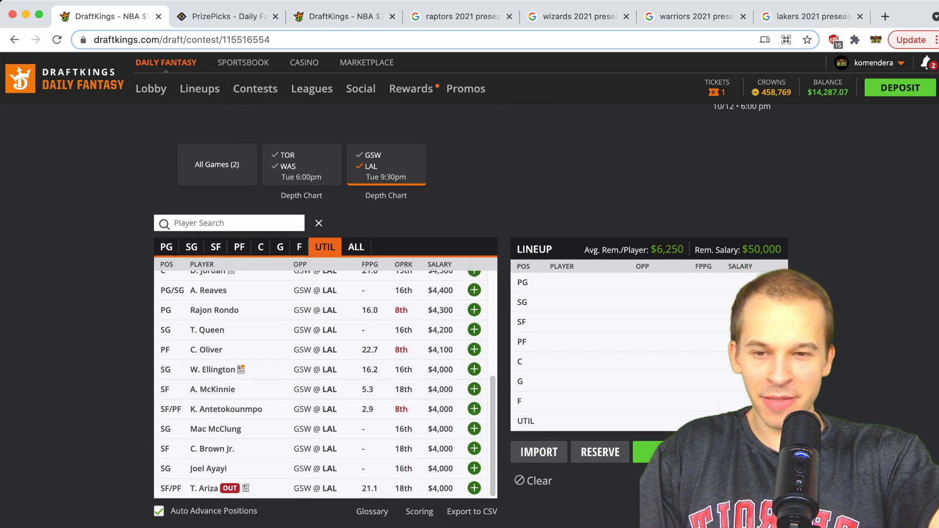
scroll("up", 3)
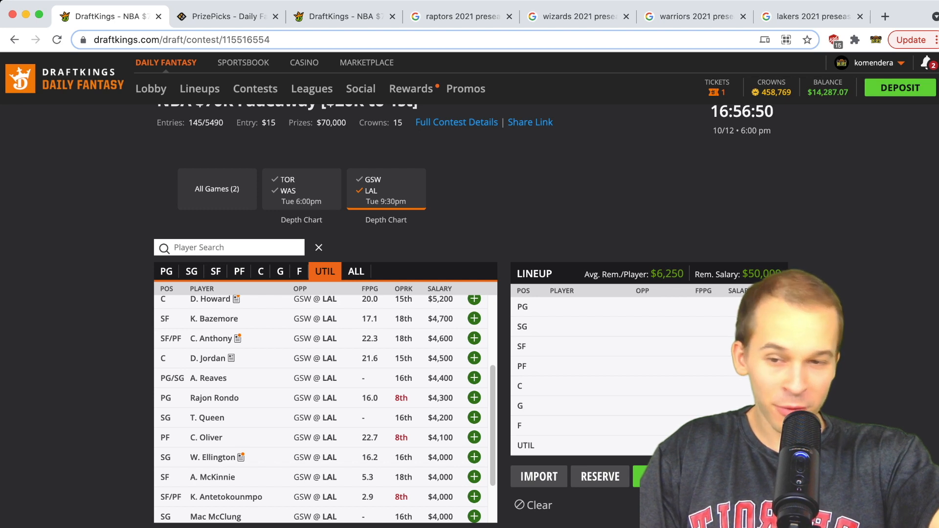
scroll("up", 3)
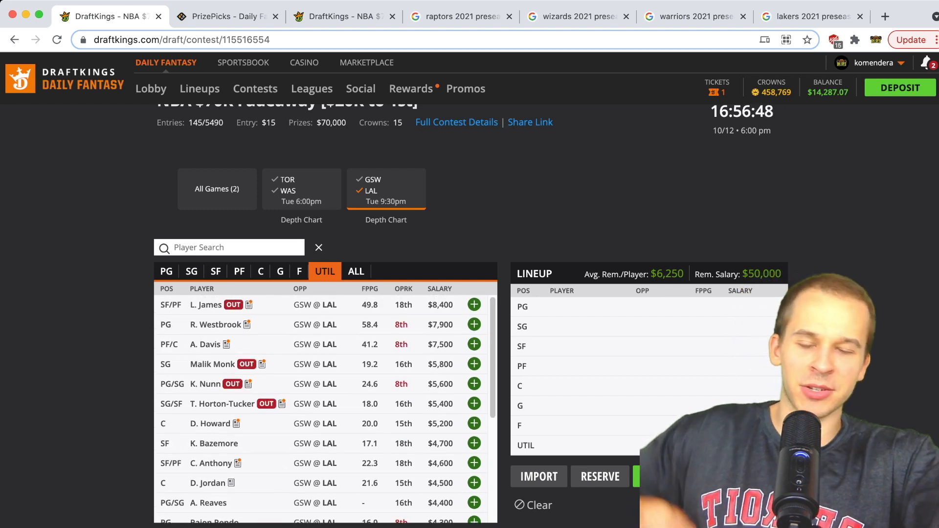